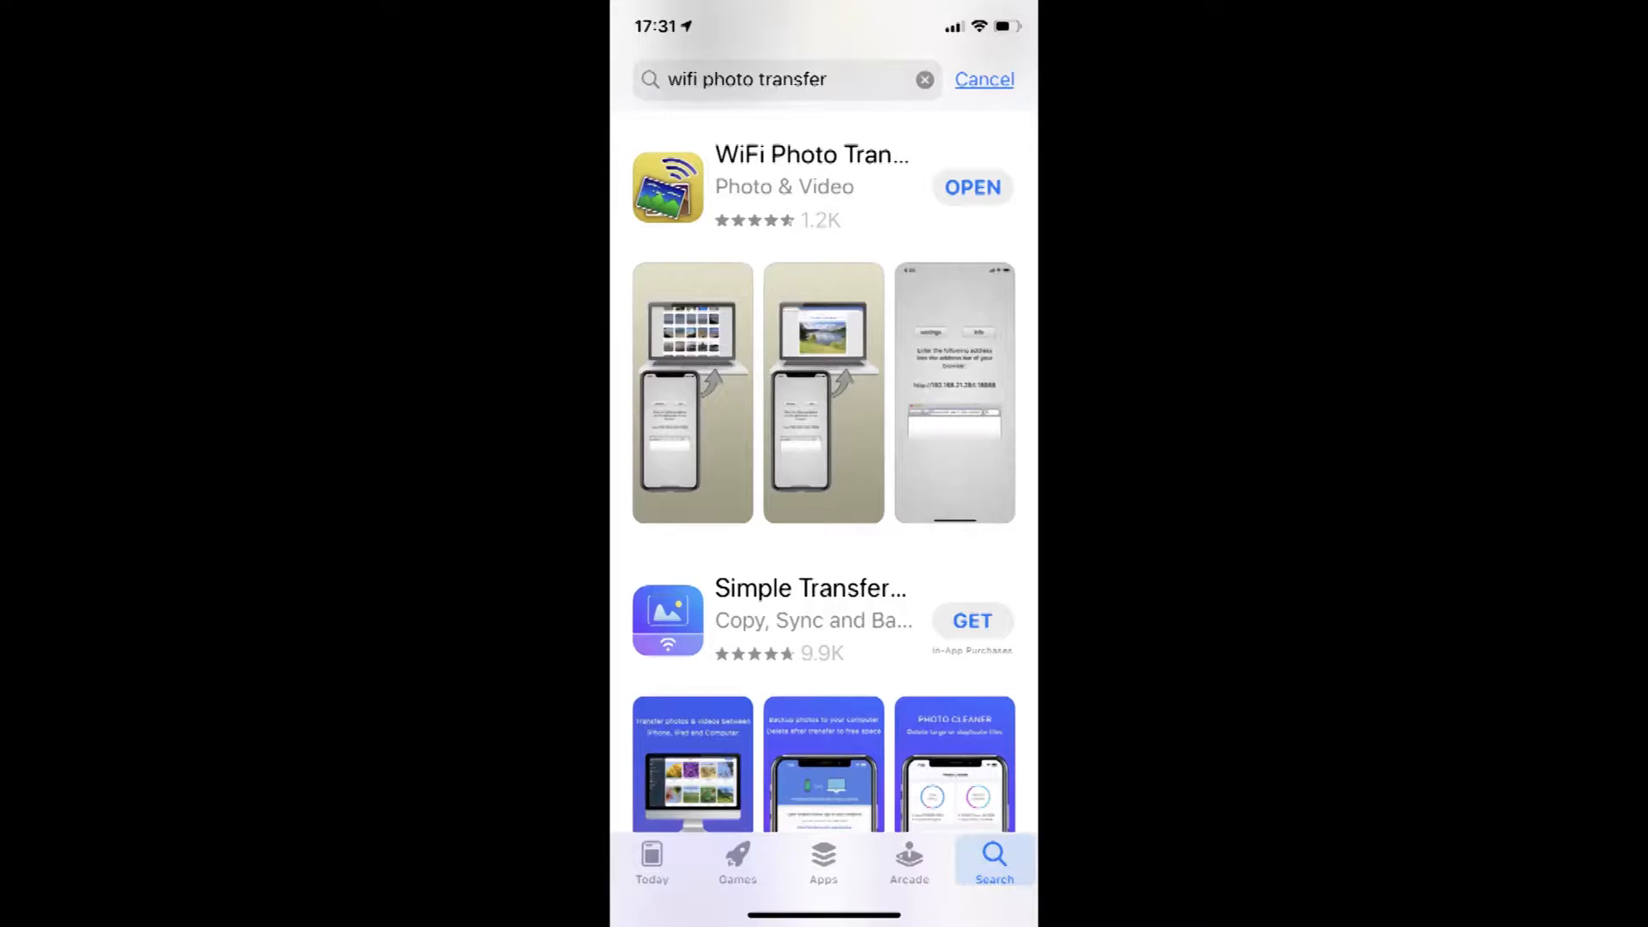
# Step: Launch the installed WiFi Photo Transfer app from the App Store search results
pyautogui.click(972, 187)
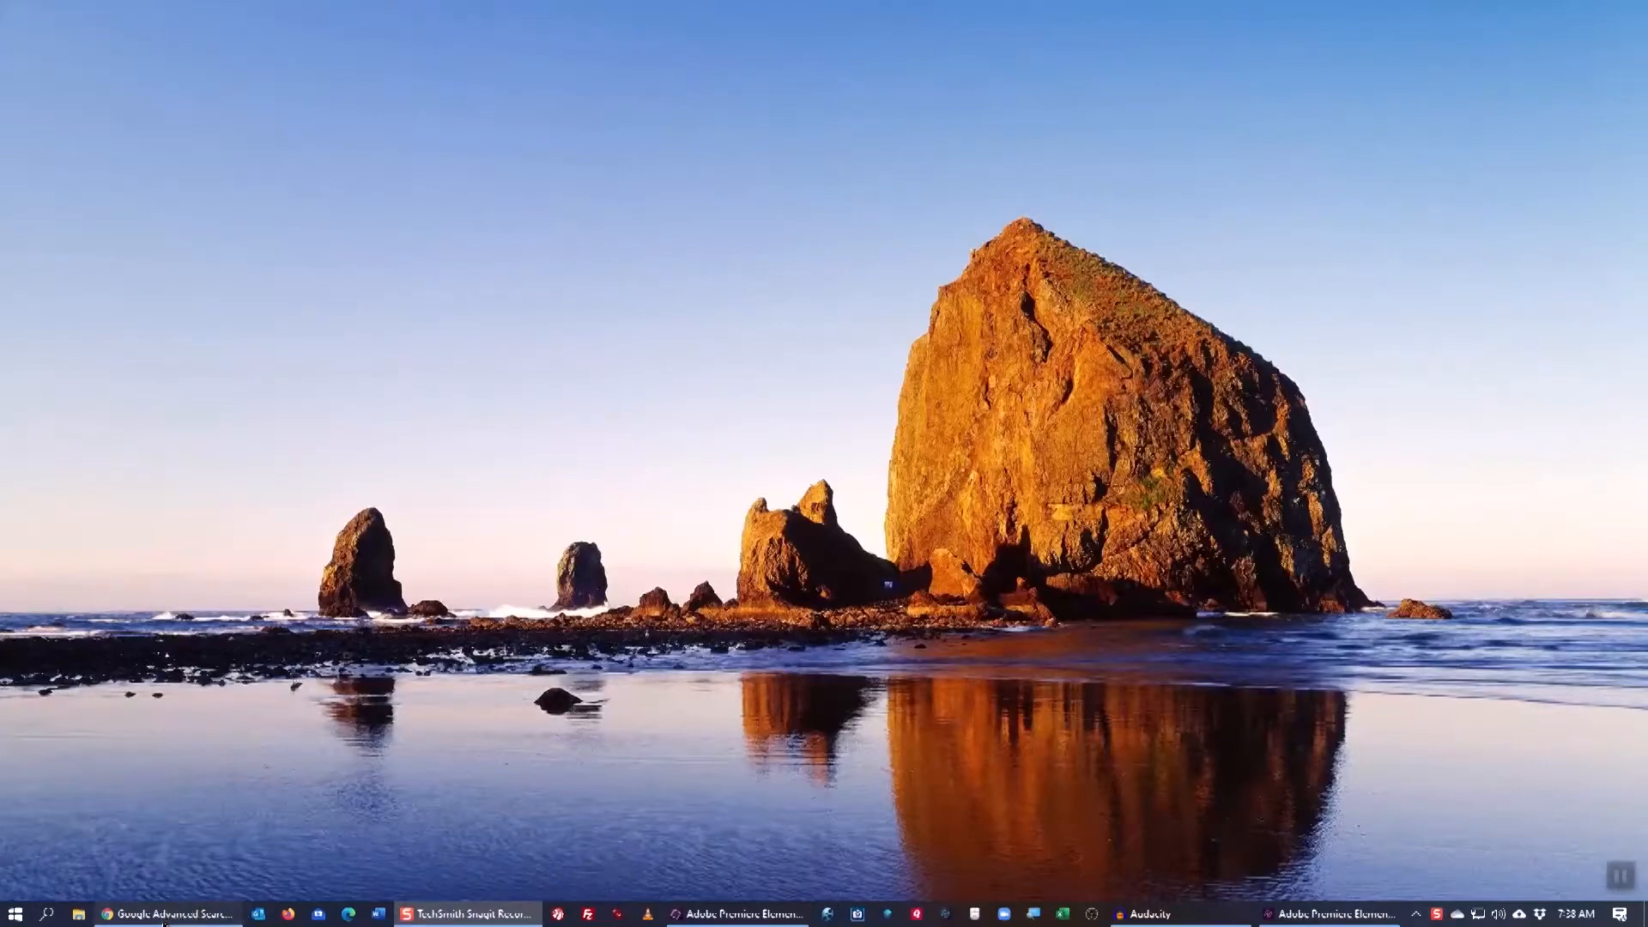
# Step: Browse in Chrome to the iPhone's WiFi Photo Transfer address showing its photo libraries
pyautogui.click(168, 912)
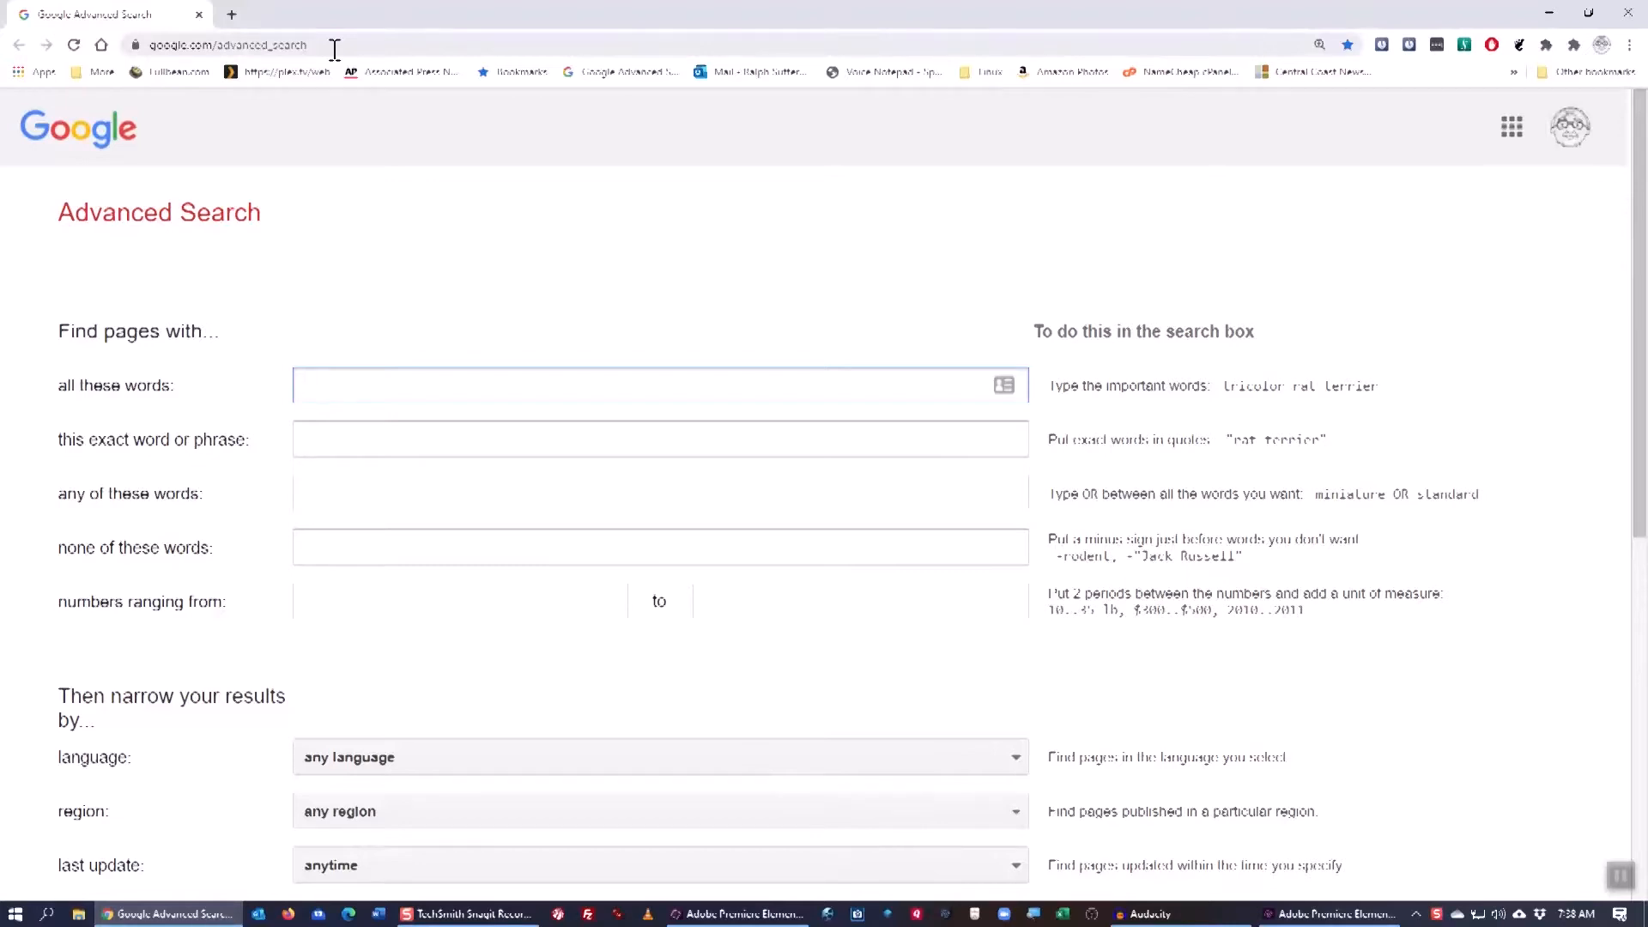
pyautogui.click(659, 385)
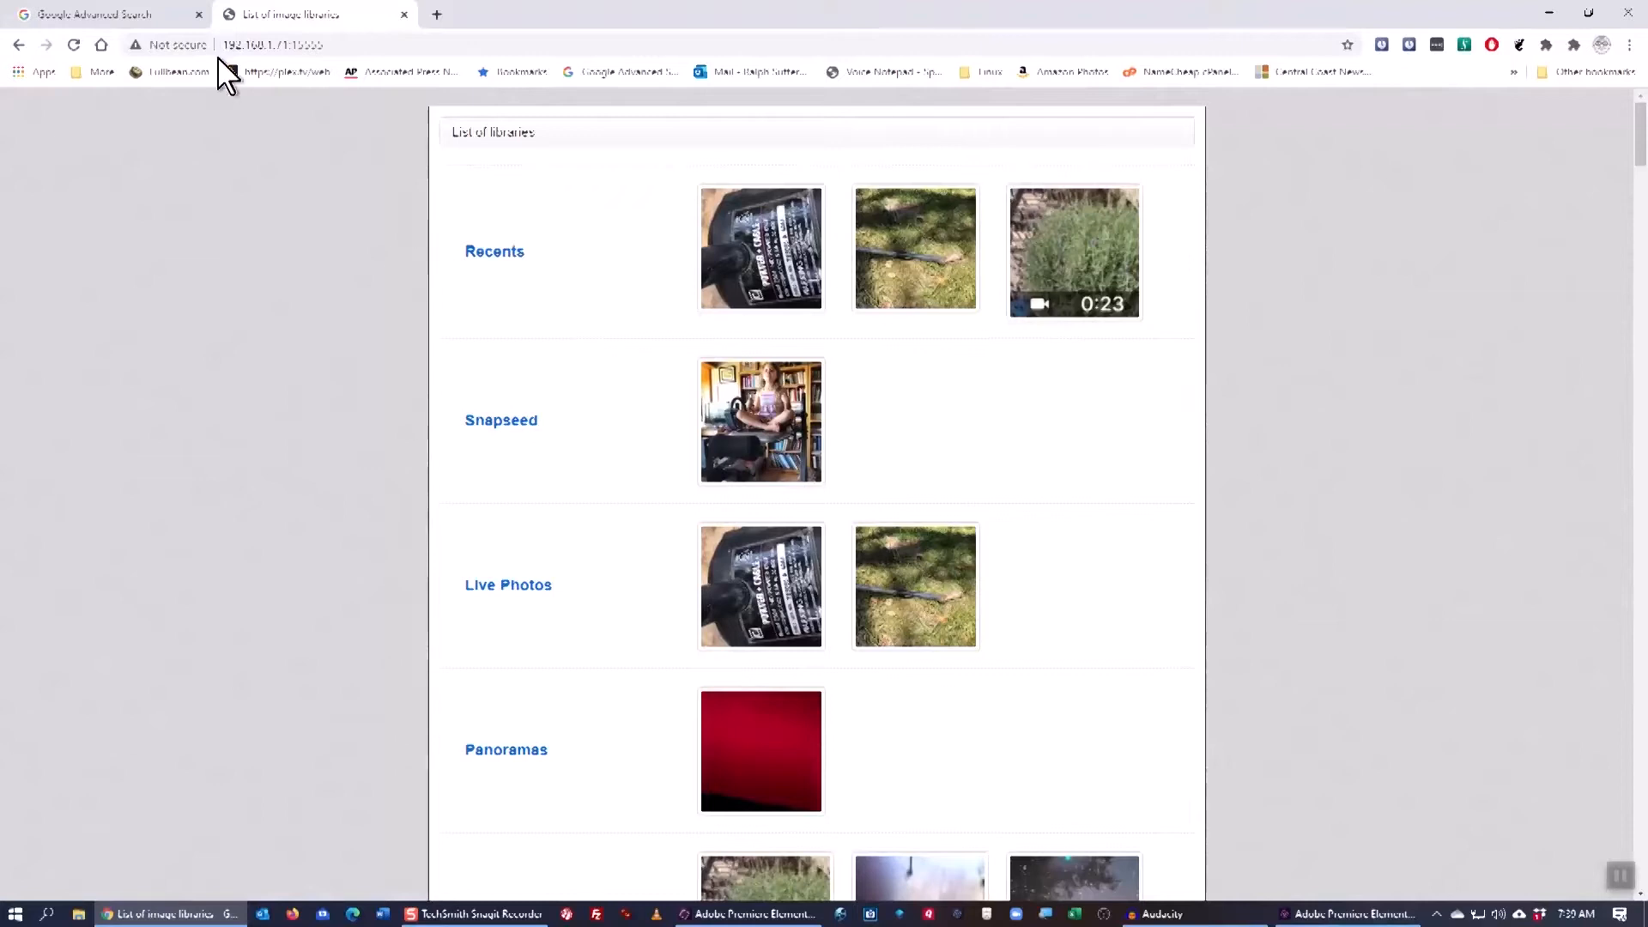
pyautogui.moveTo(336, 194)
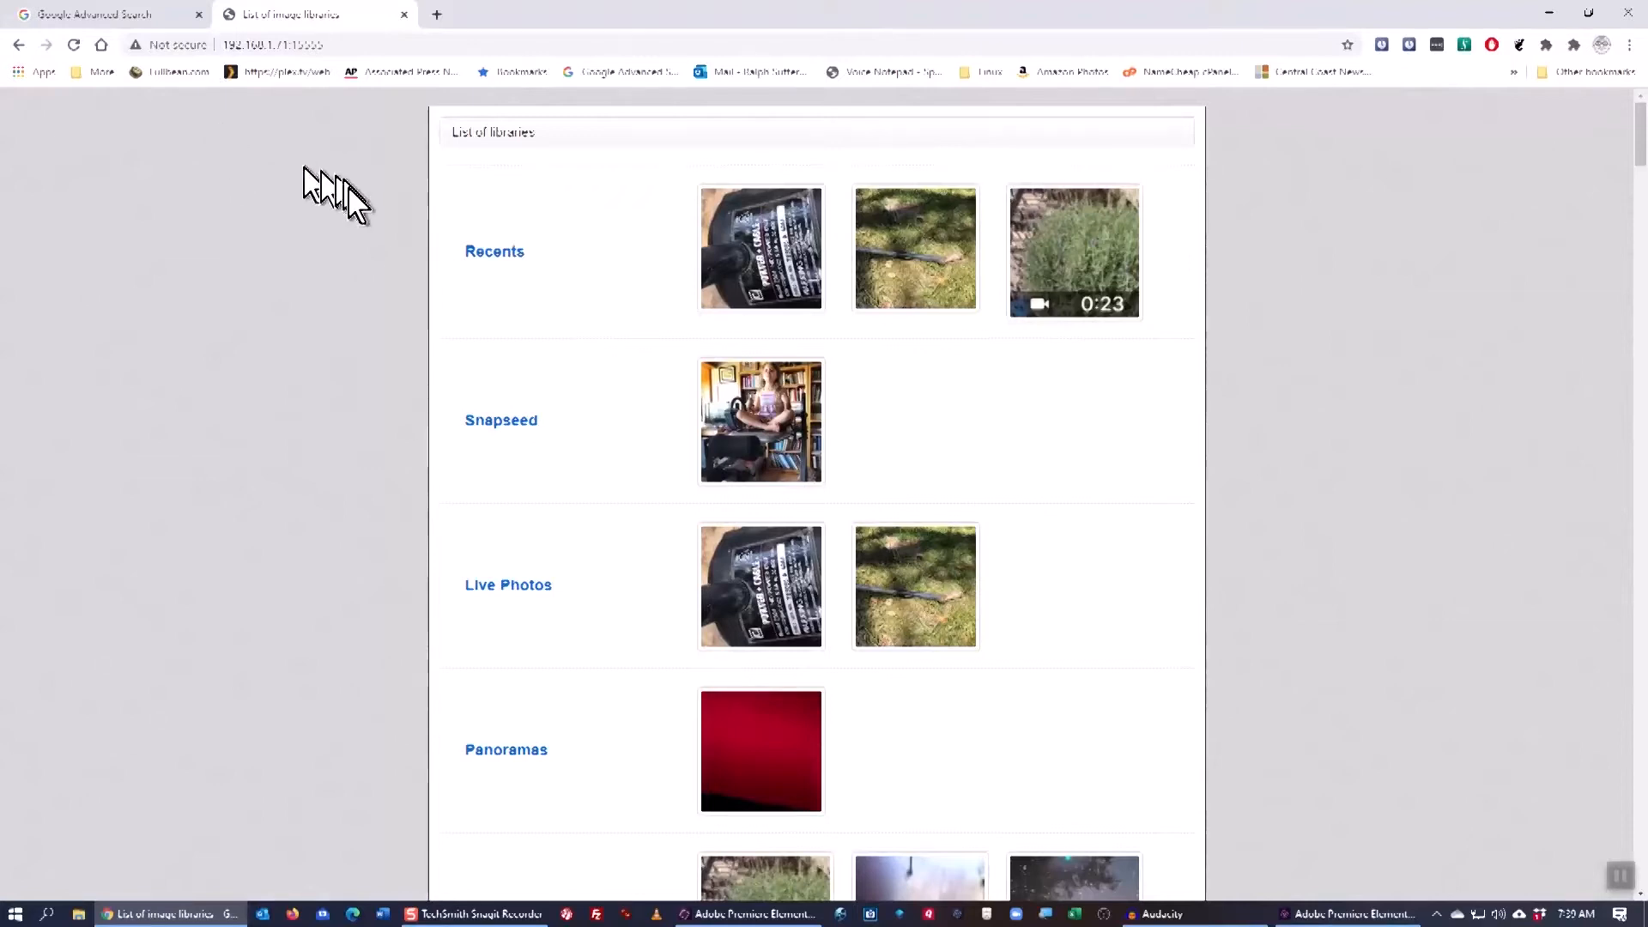
pyautogui.moveTo(544, 263)
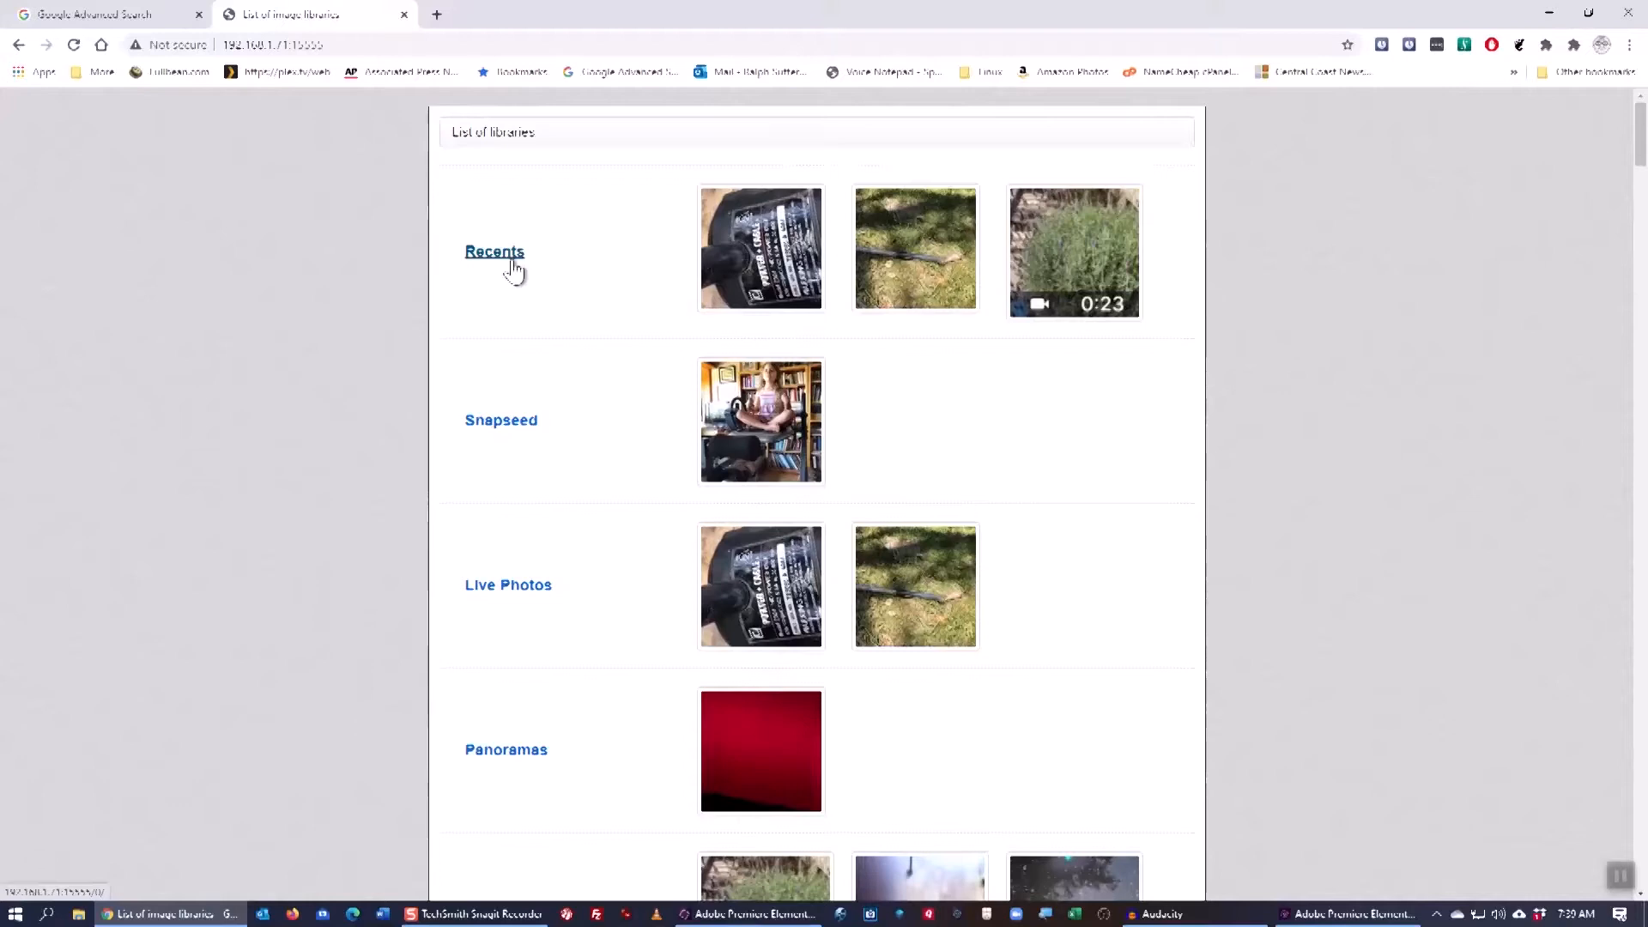
pyautogui.moveTo(503, 261)
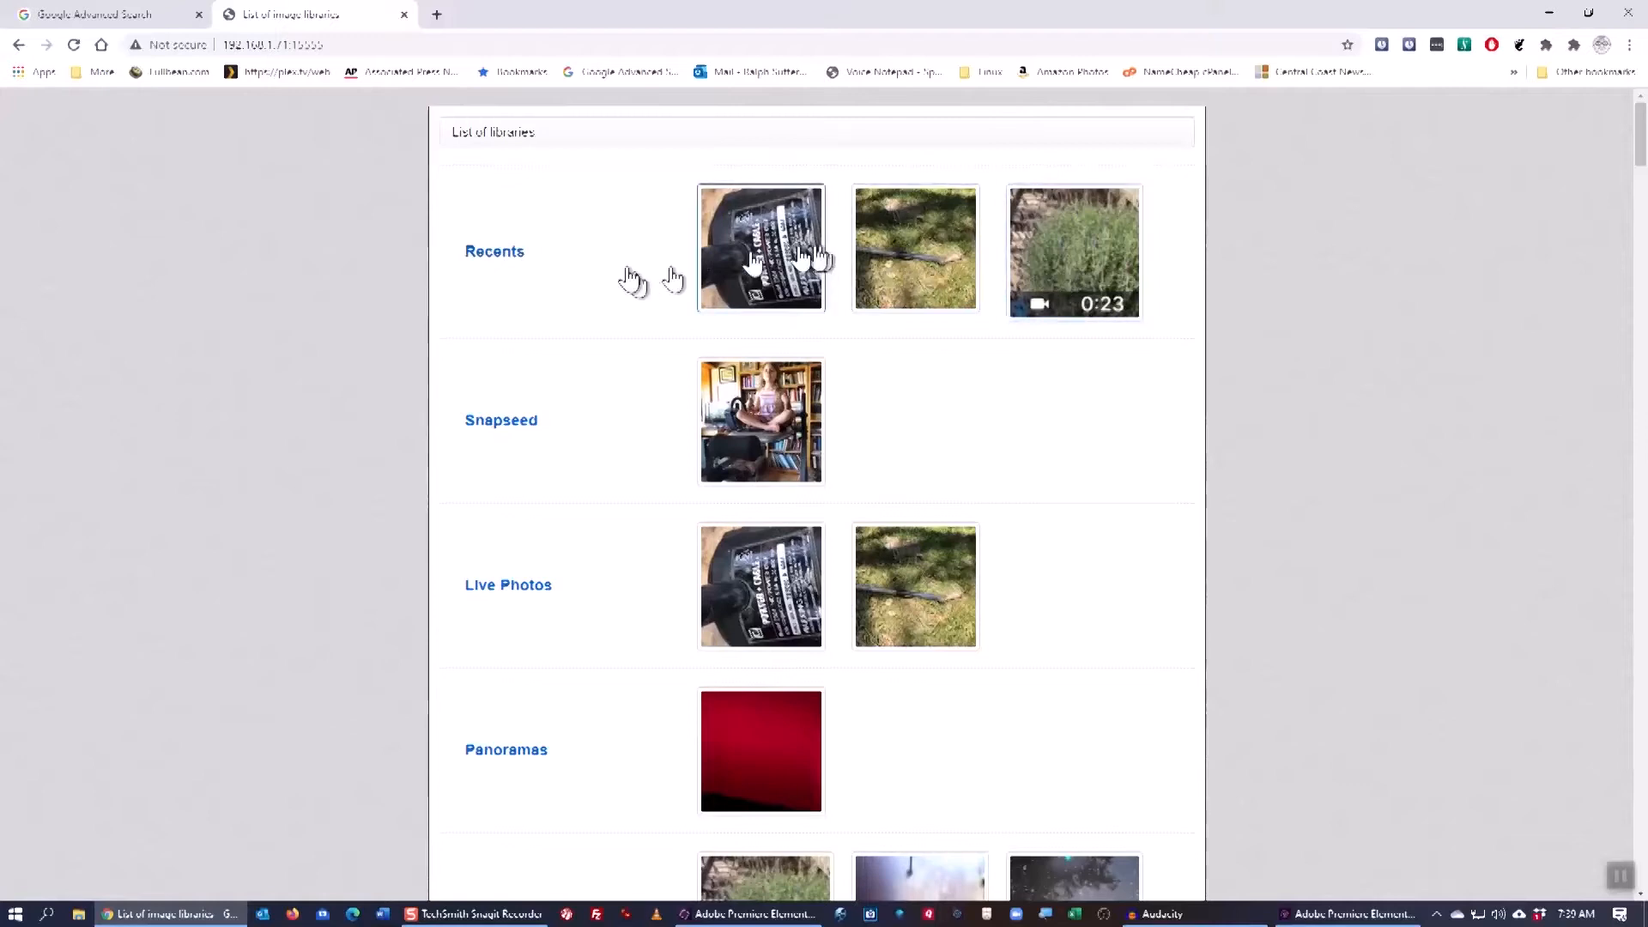
# Step: Open the Recents album and scroll through its thumbnail grid, returning to the top
pyautogui.click(494, 251)
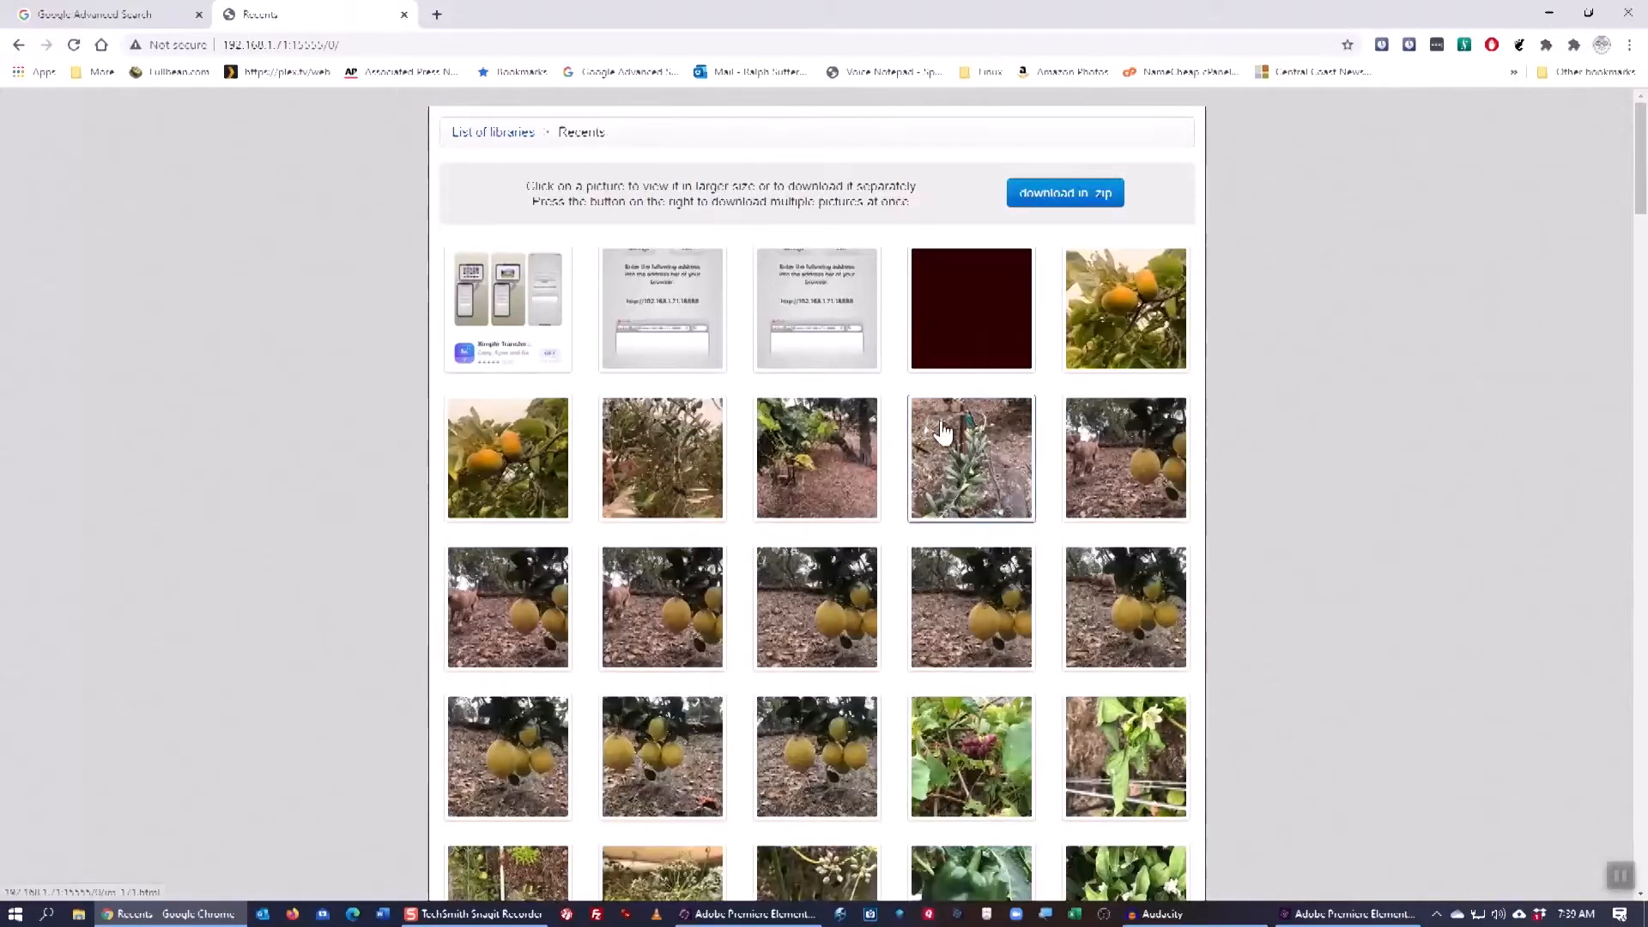
pyautogui.scroll(-3)
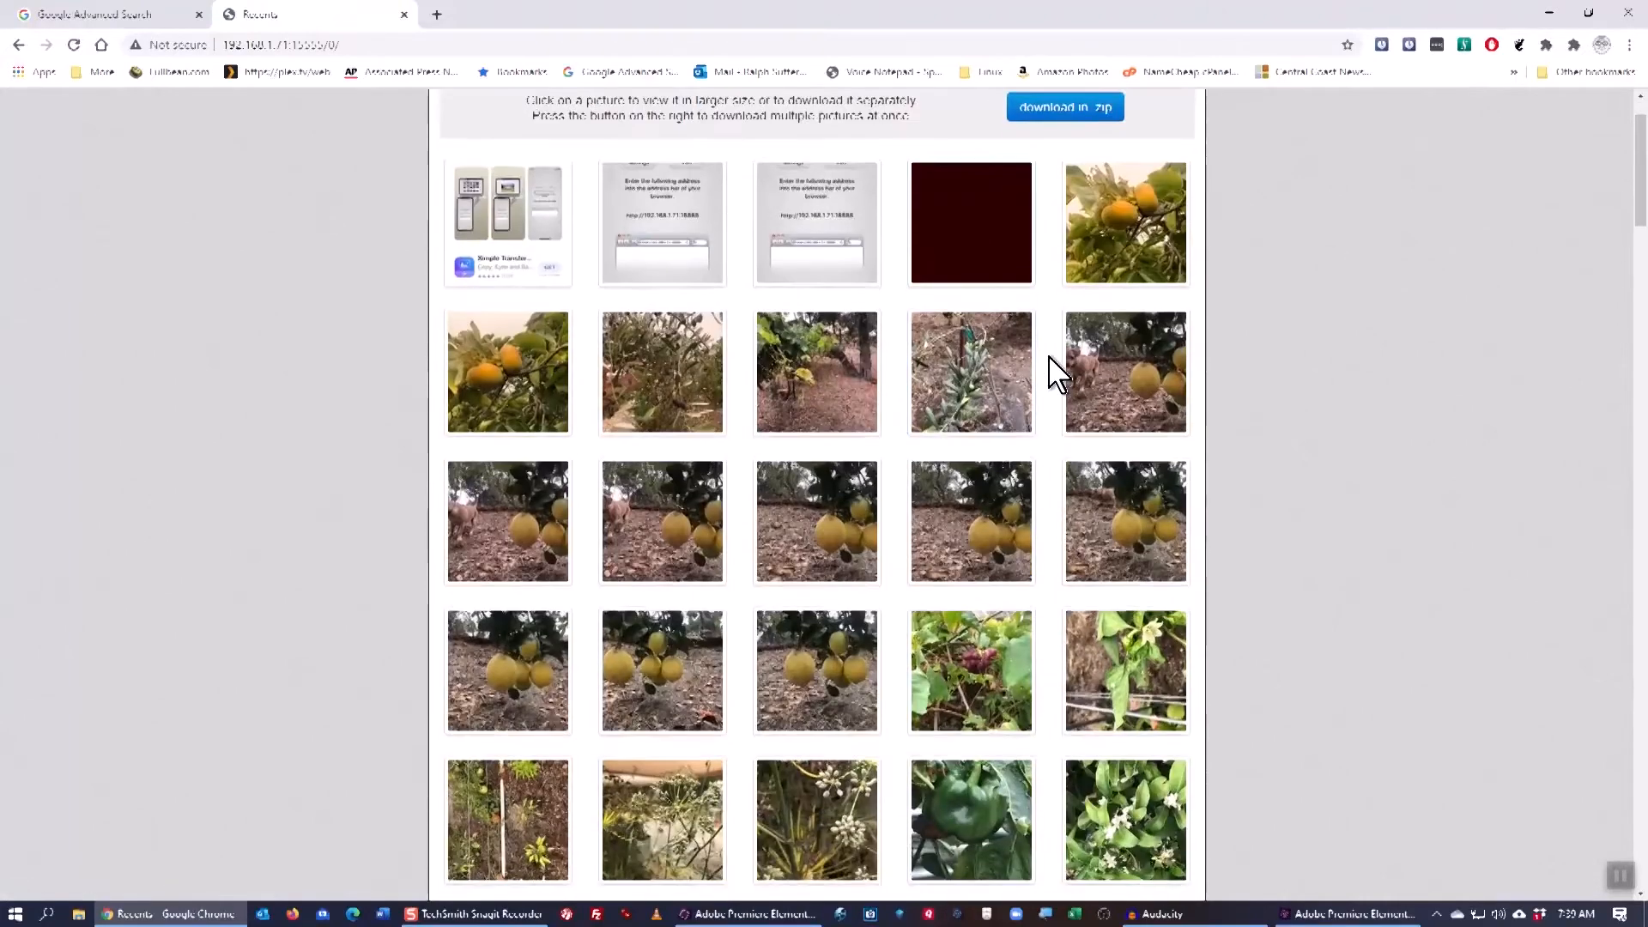
pyautogui.scroll(-3)
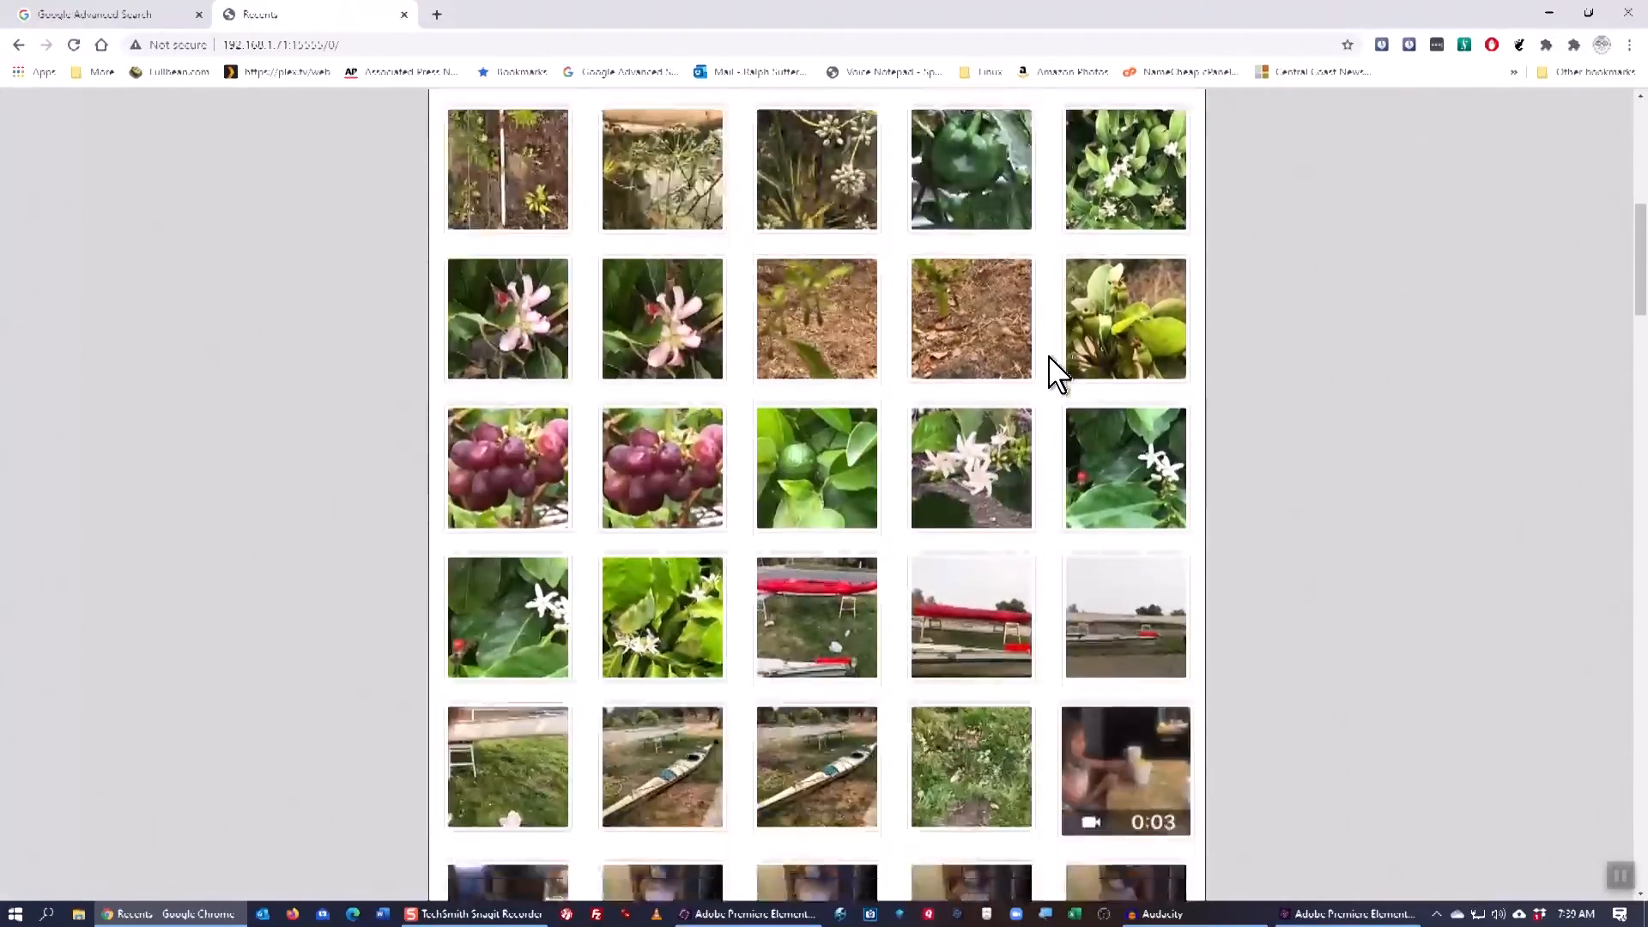
pyautogui.scroll(-3)
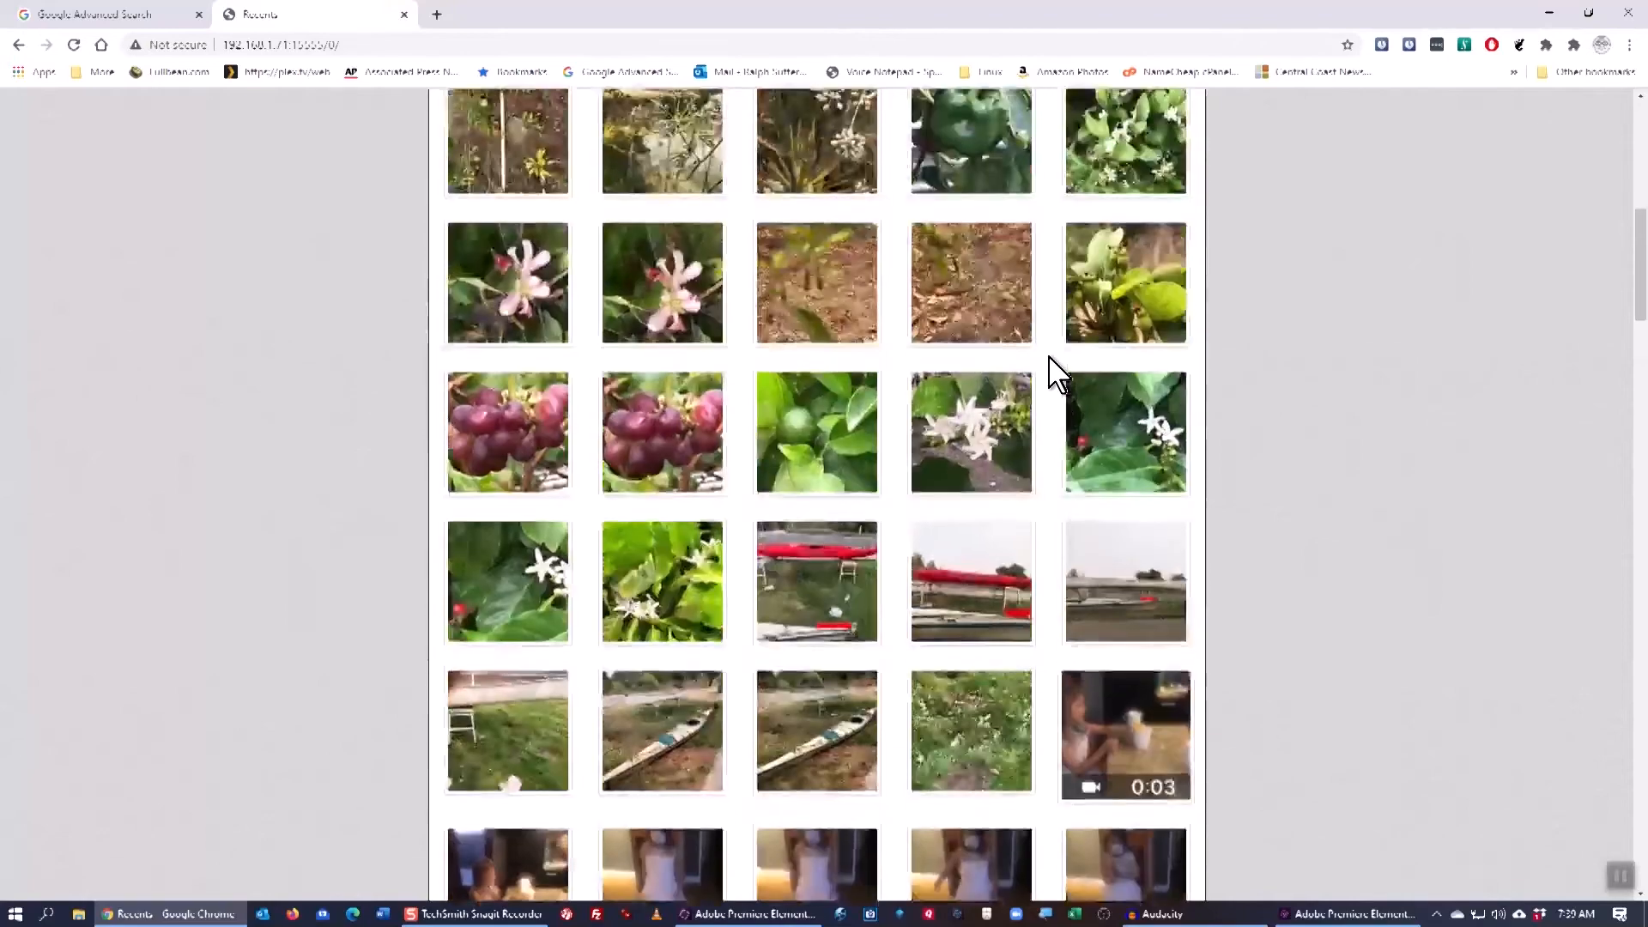
pyautogui.scroll(3)
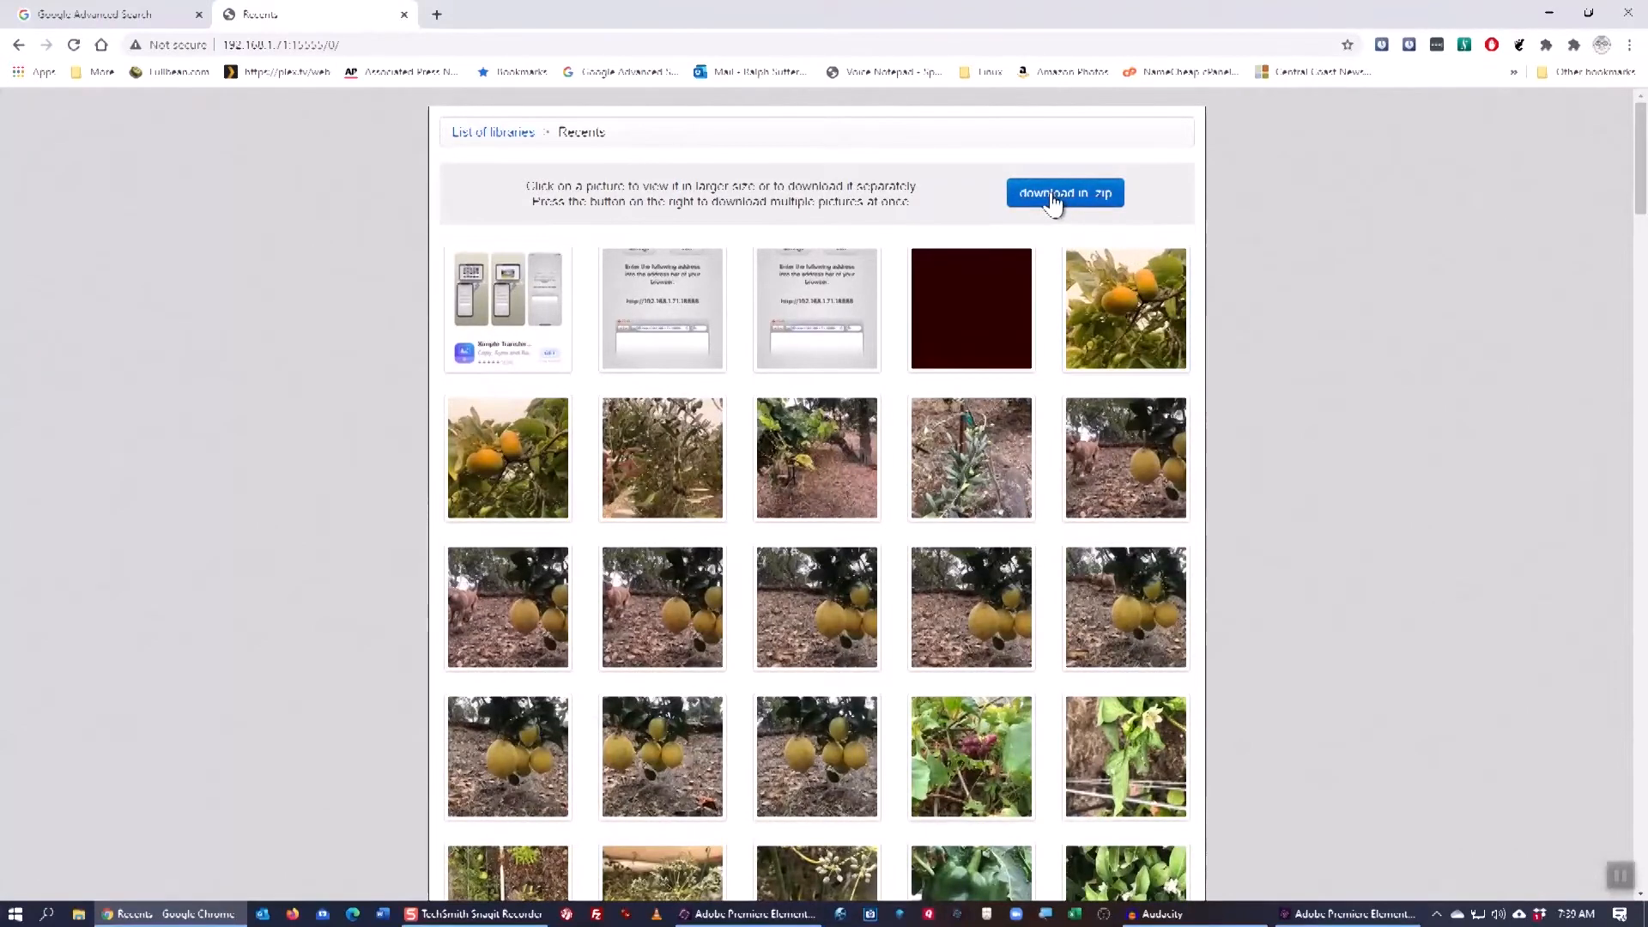
# Step: Start 'download in zip' so numbered checkboxes appear under each Recents photo
pyautogui.click(1062, 193)
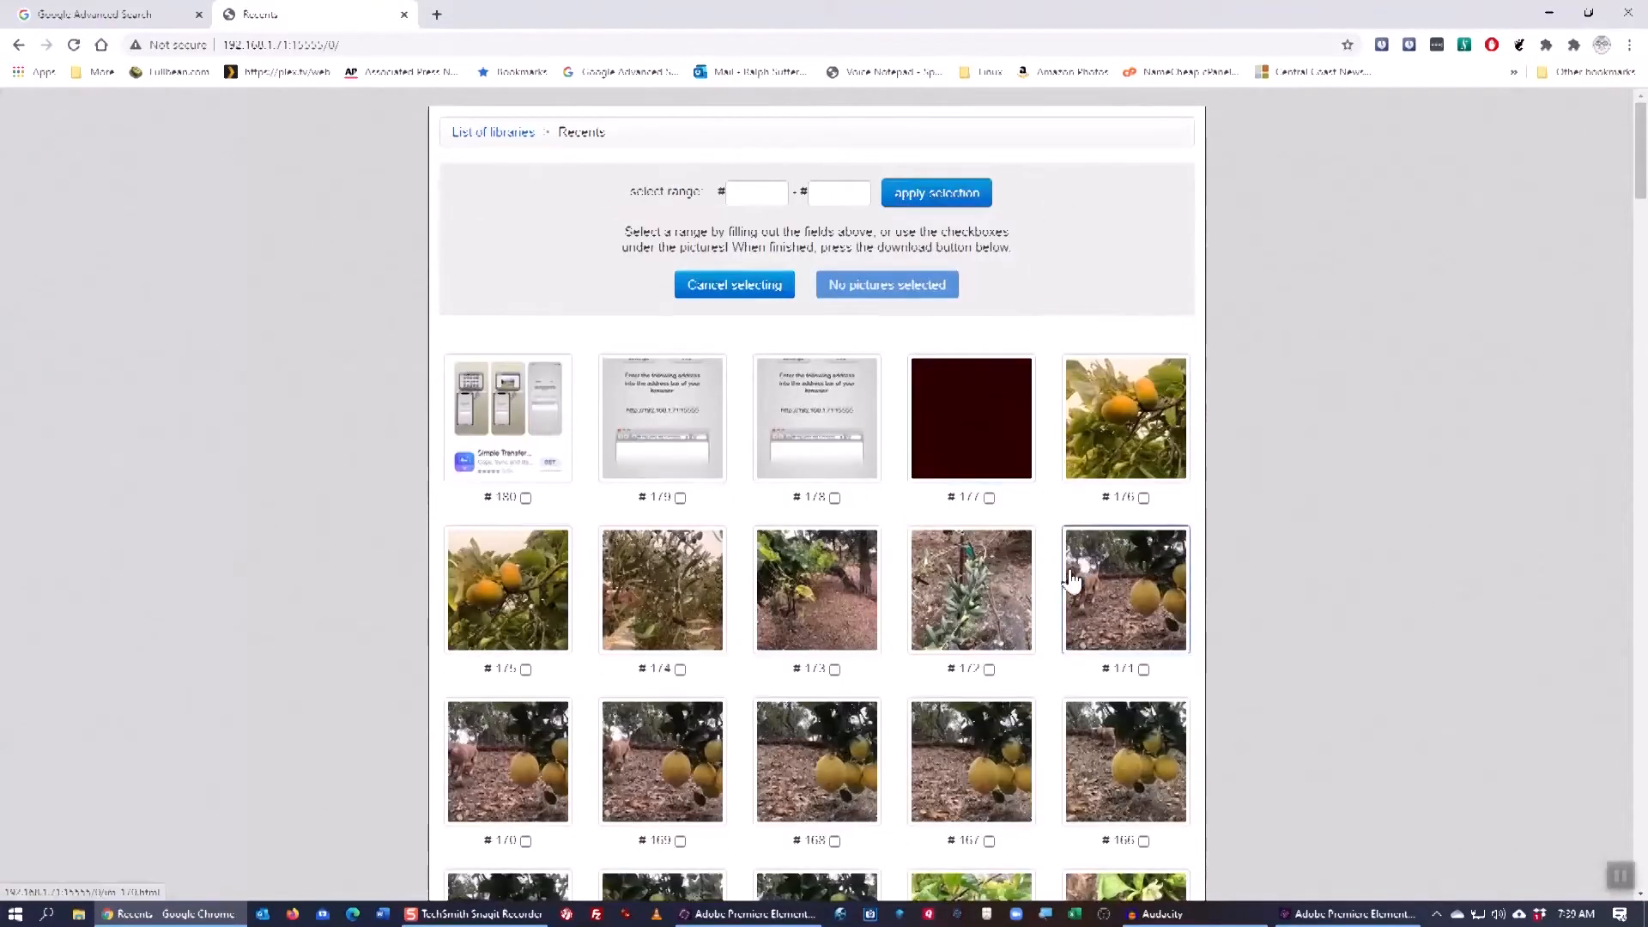
pyautogui.scroll(-3)
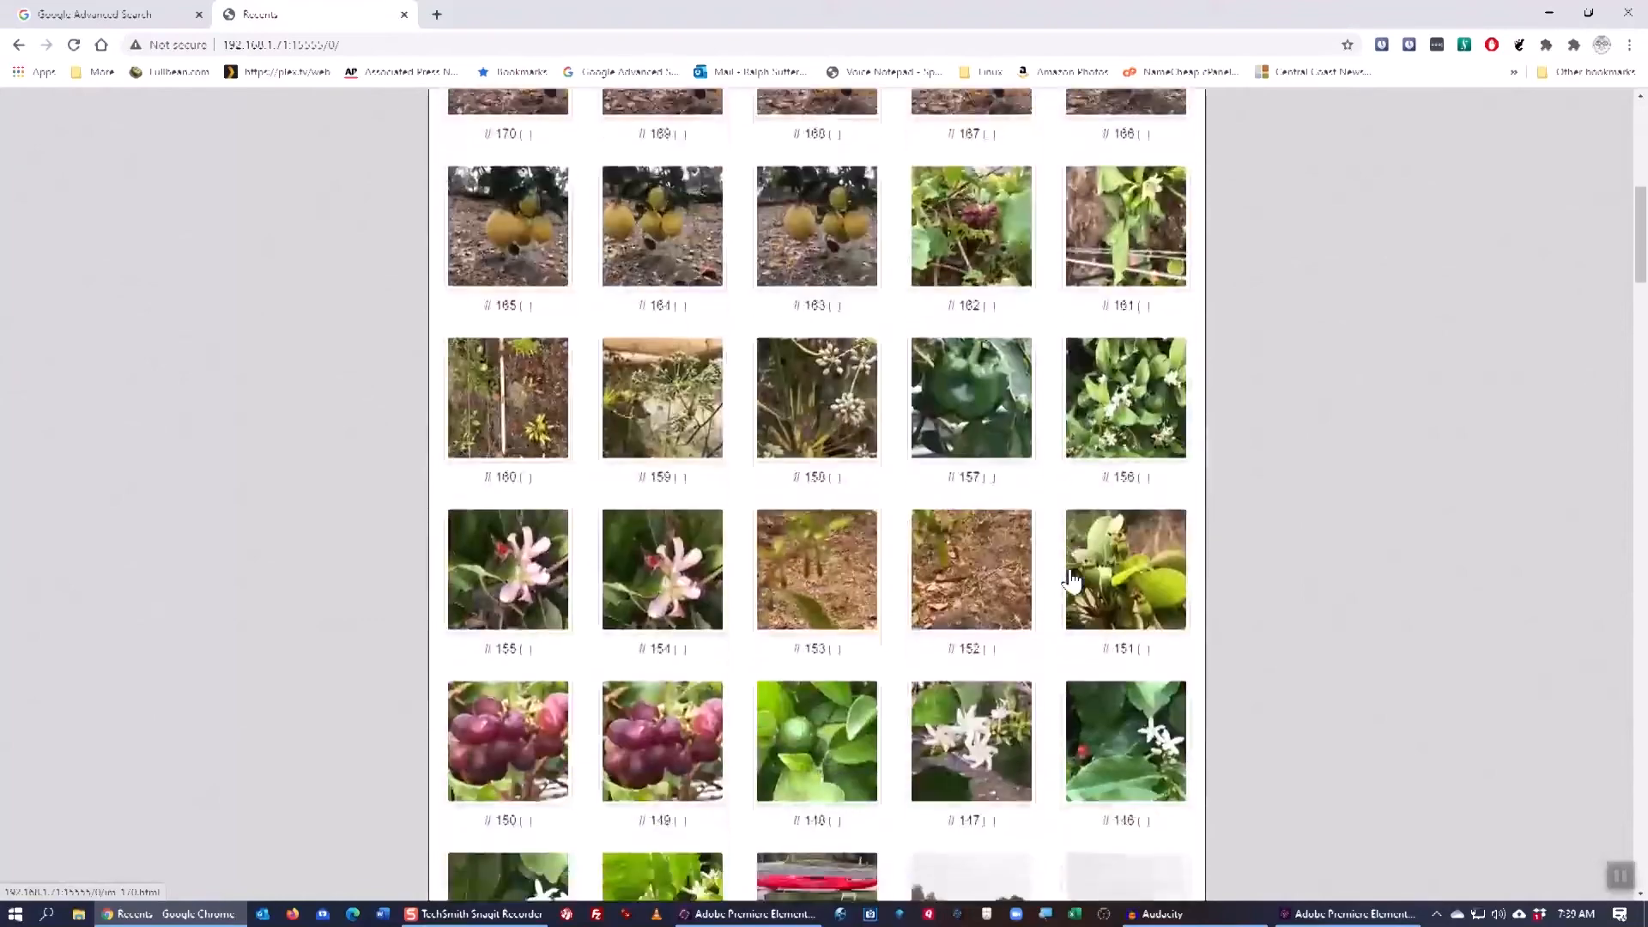
pyautogui.scroll(-3)
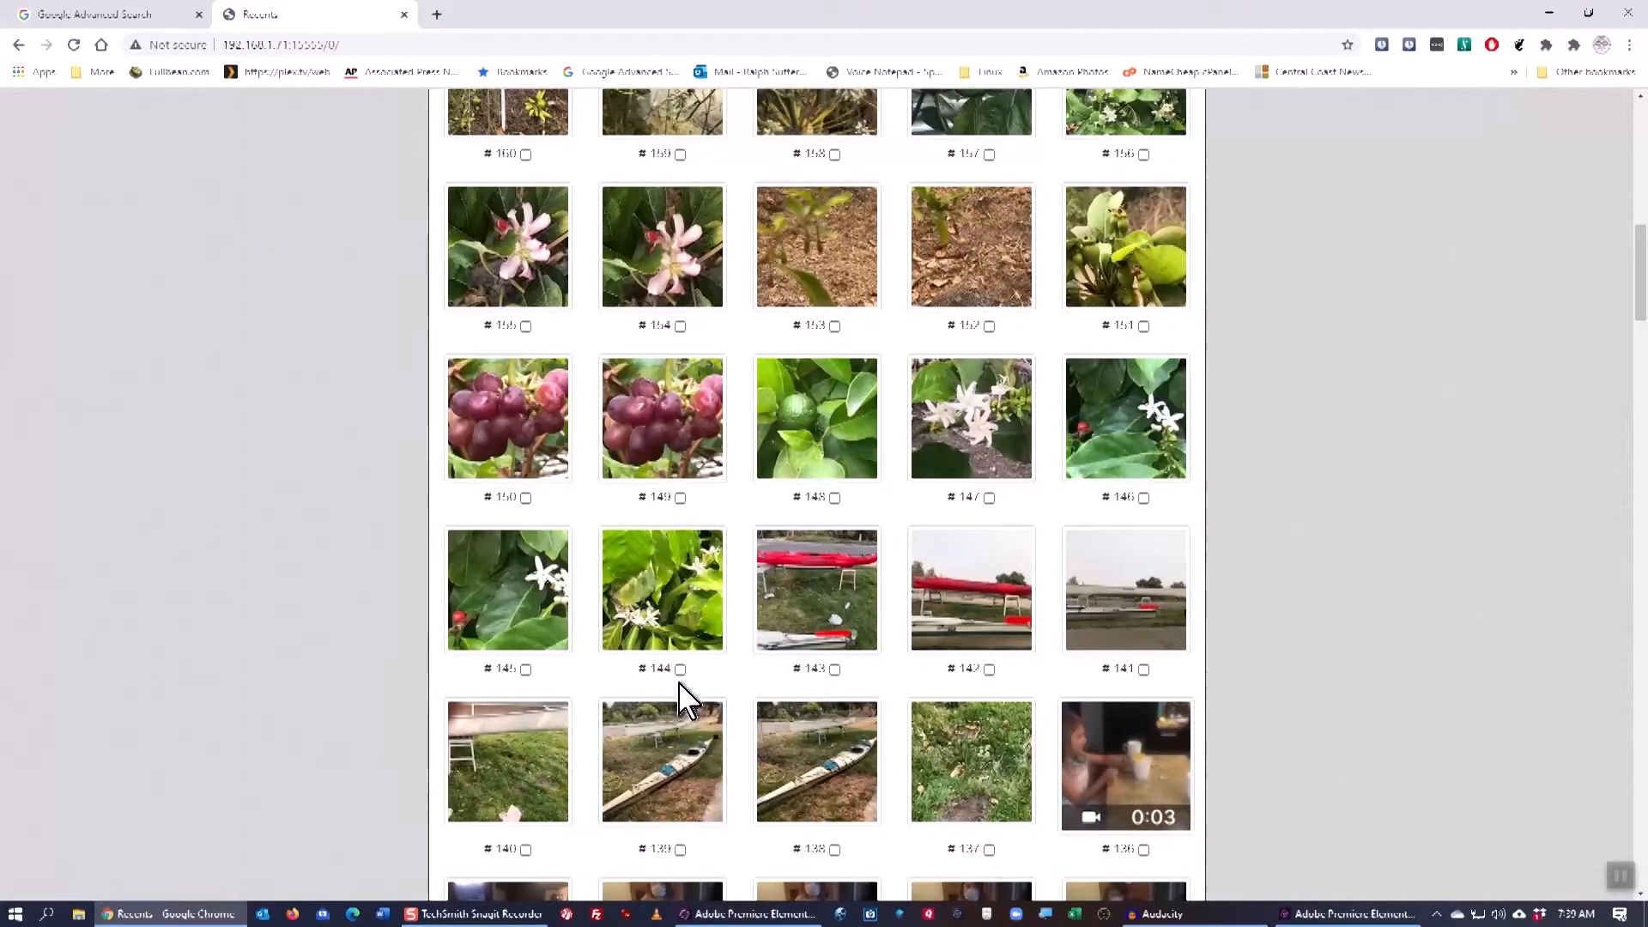
pyautogui.moveTo(688, 689)
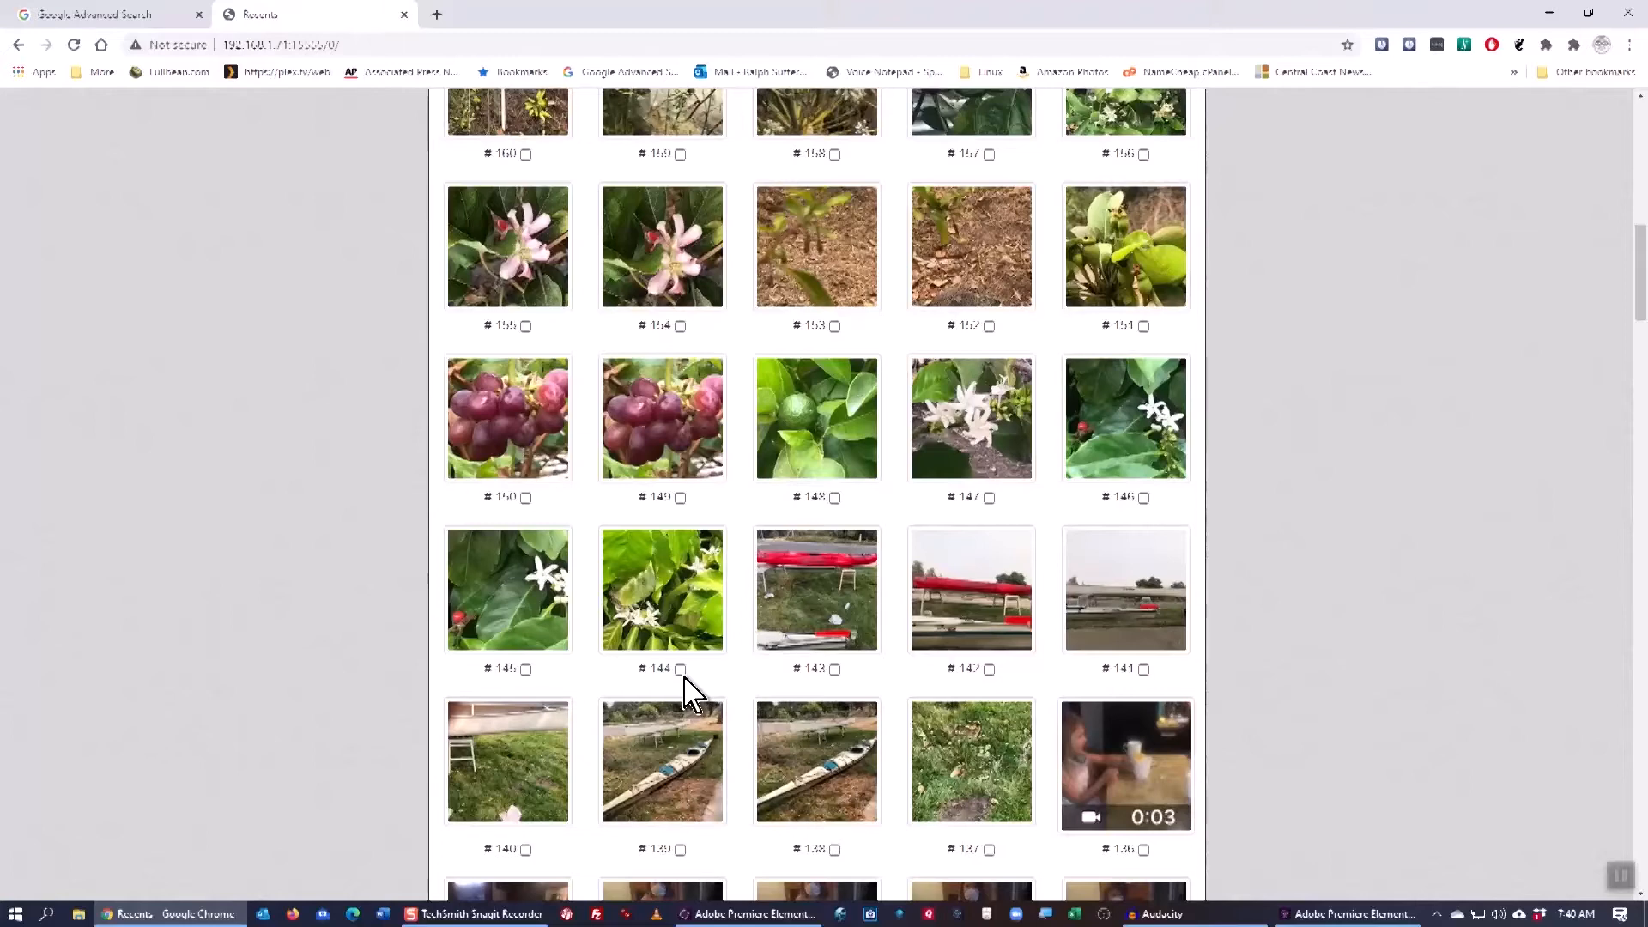
pyautogui.moveTo(747, 688)
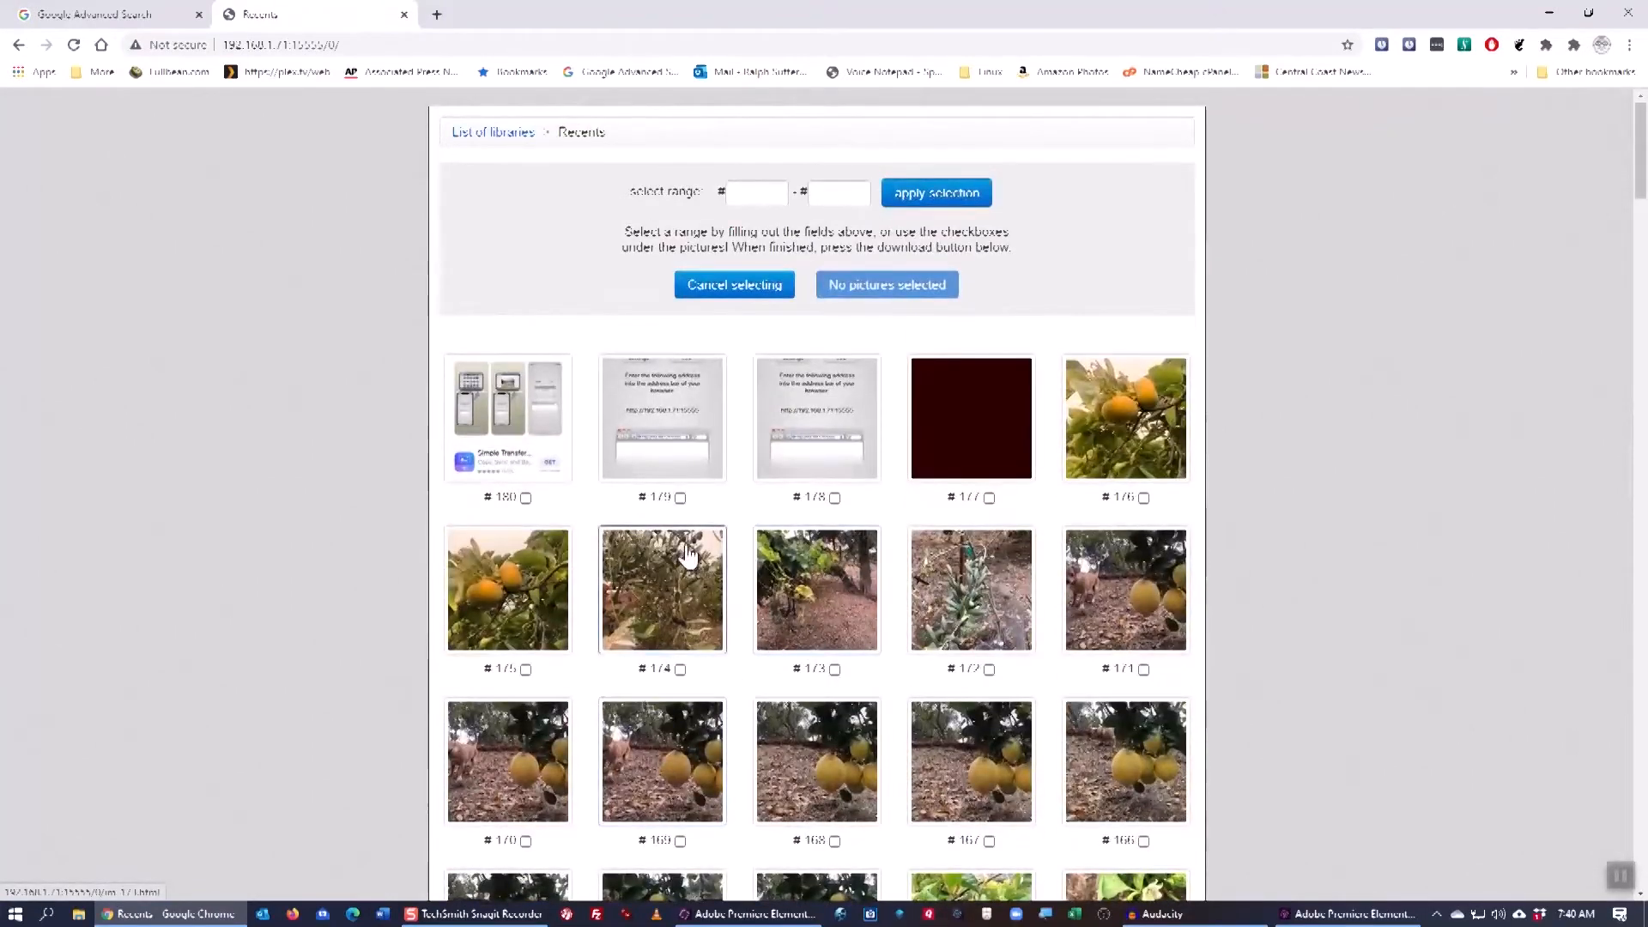
# Step: Select the picture range 144 to 100 (37 photos) and download them as images.zip
pyautogui.click(754, 191)
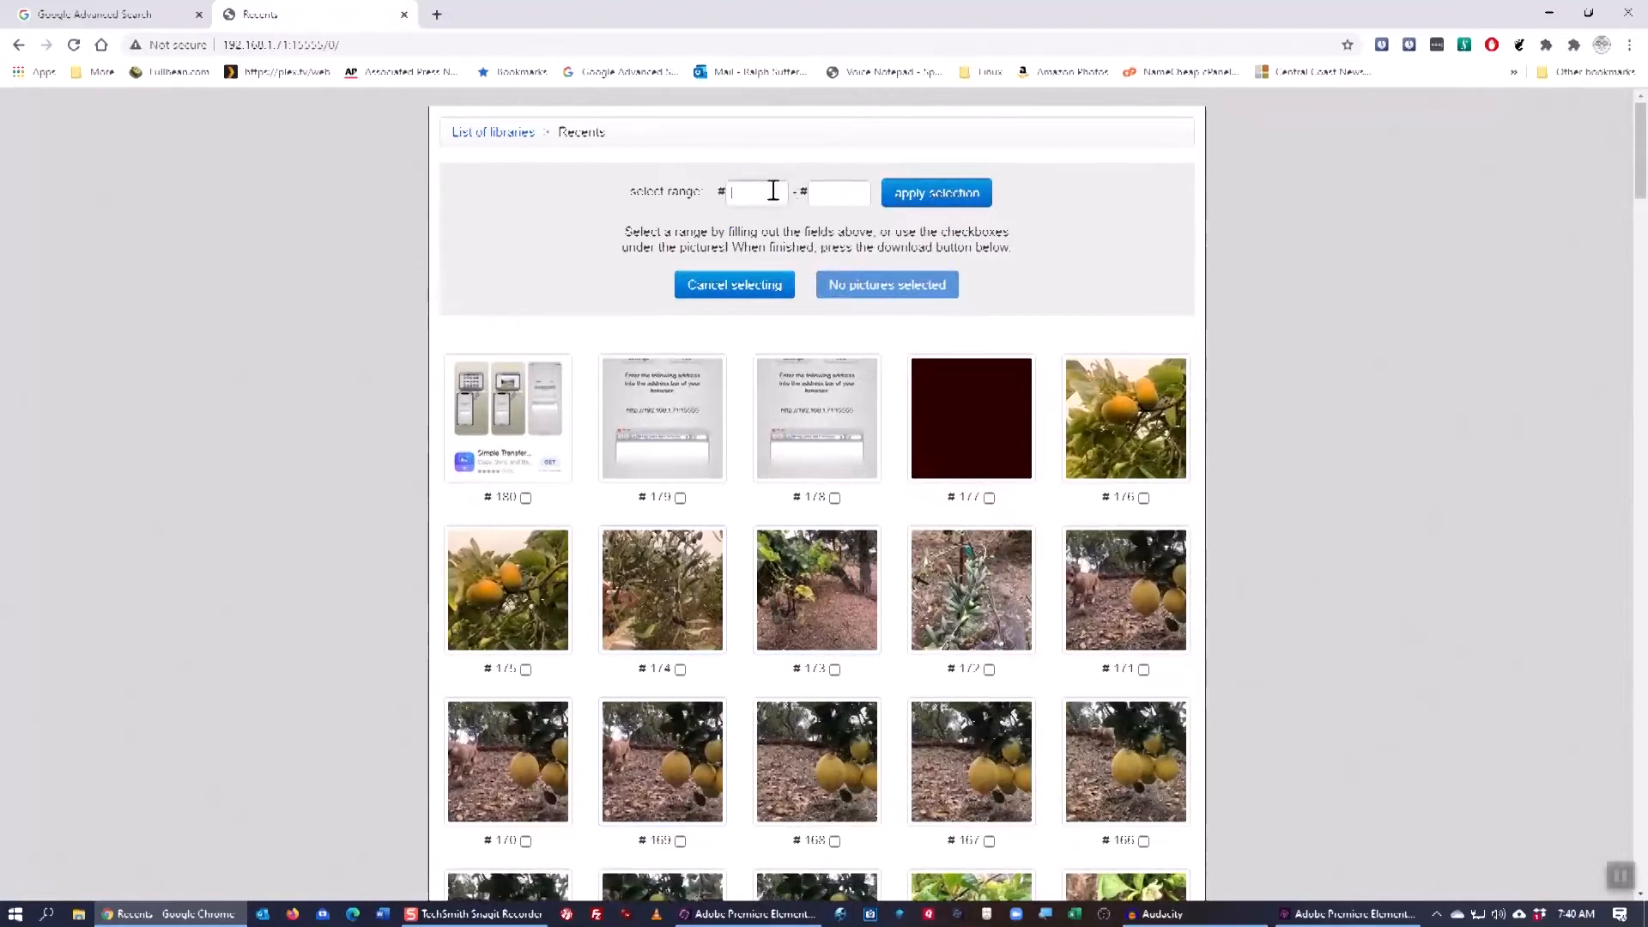
pyautogui.write('1')
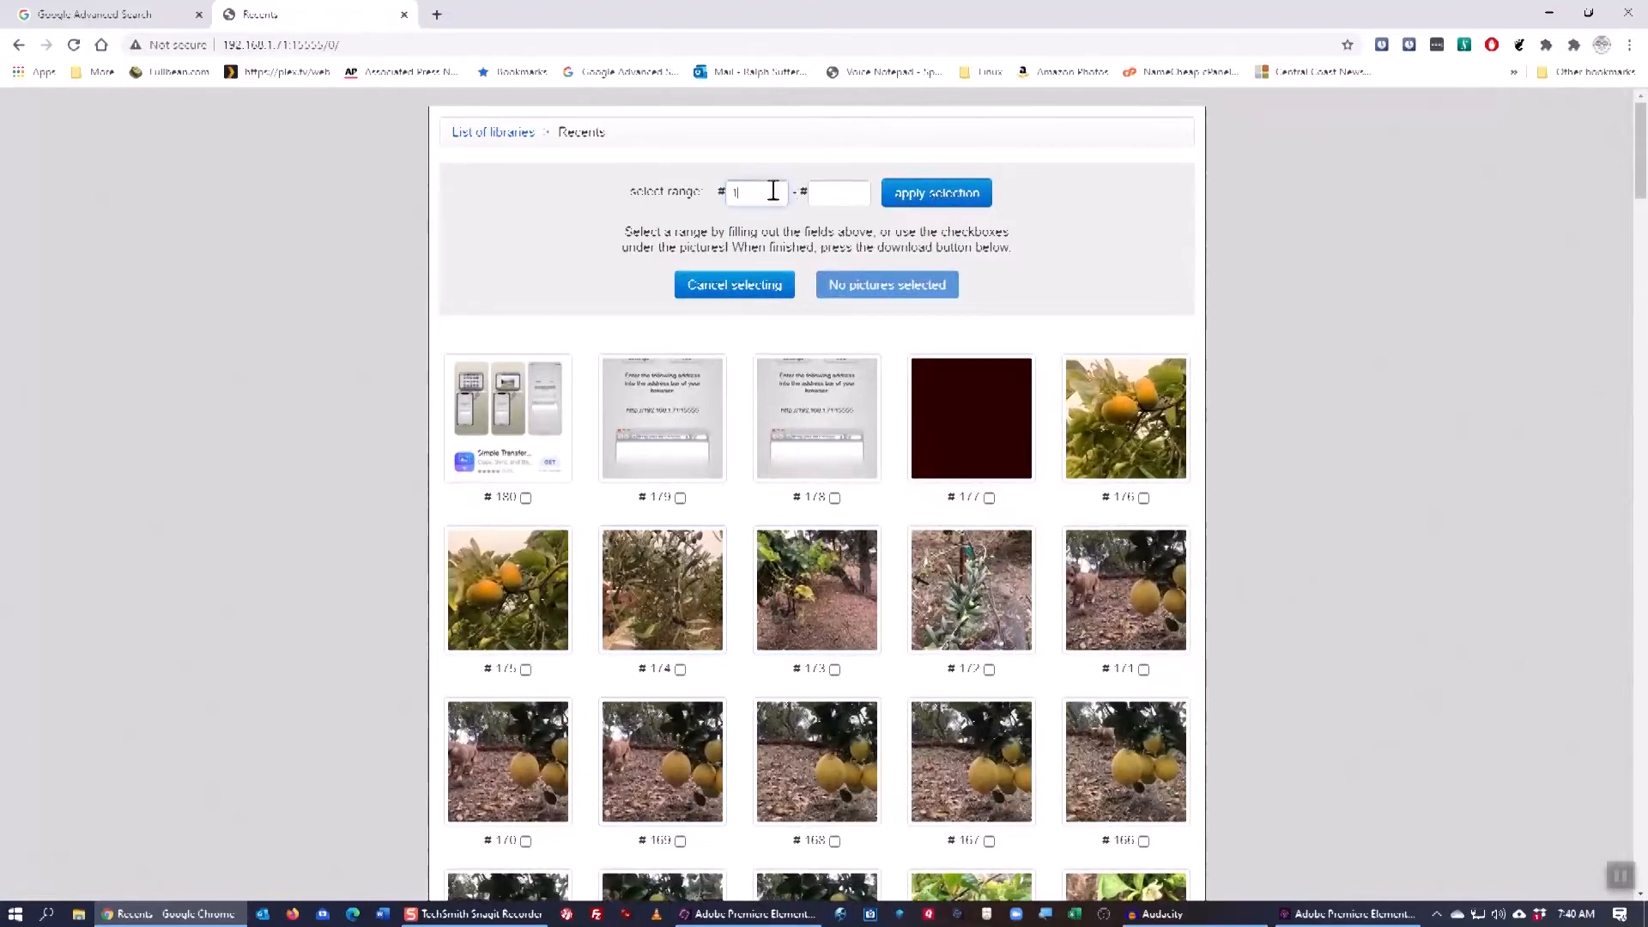
pyautogui.write('144')
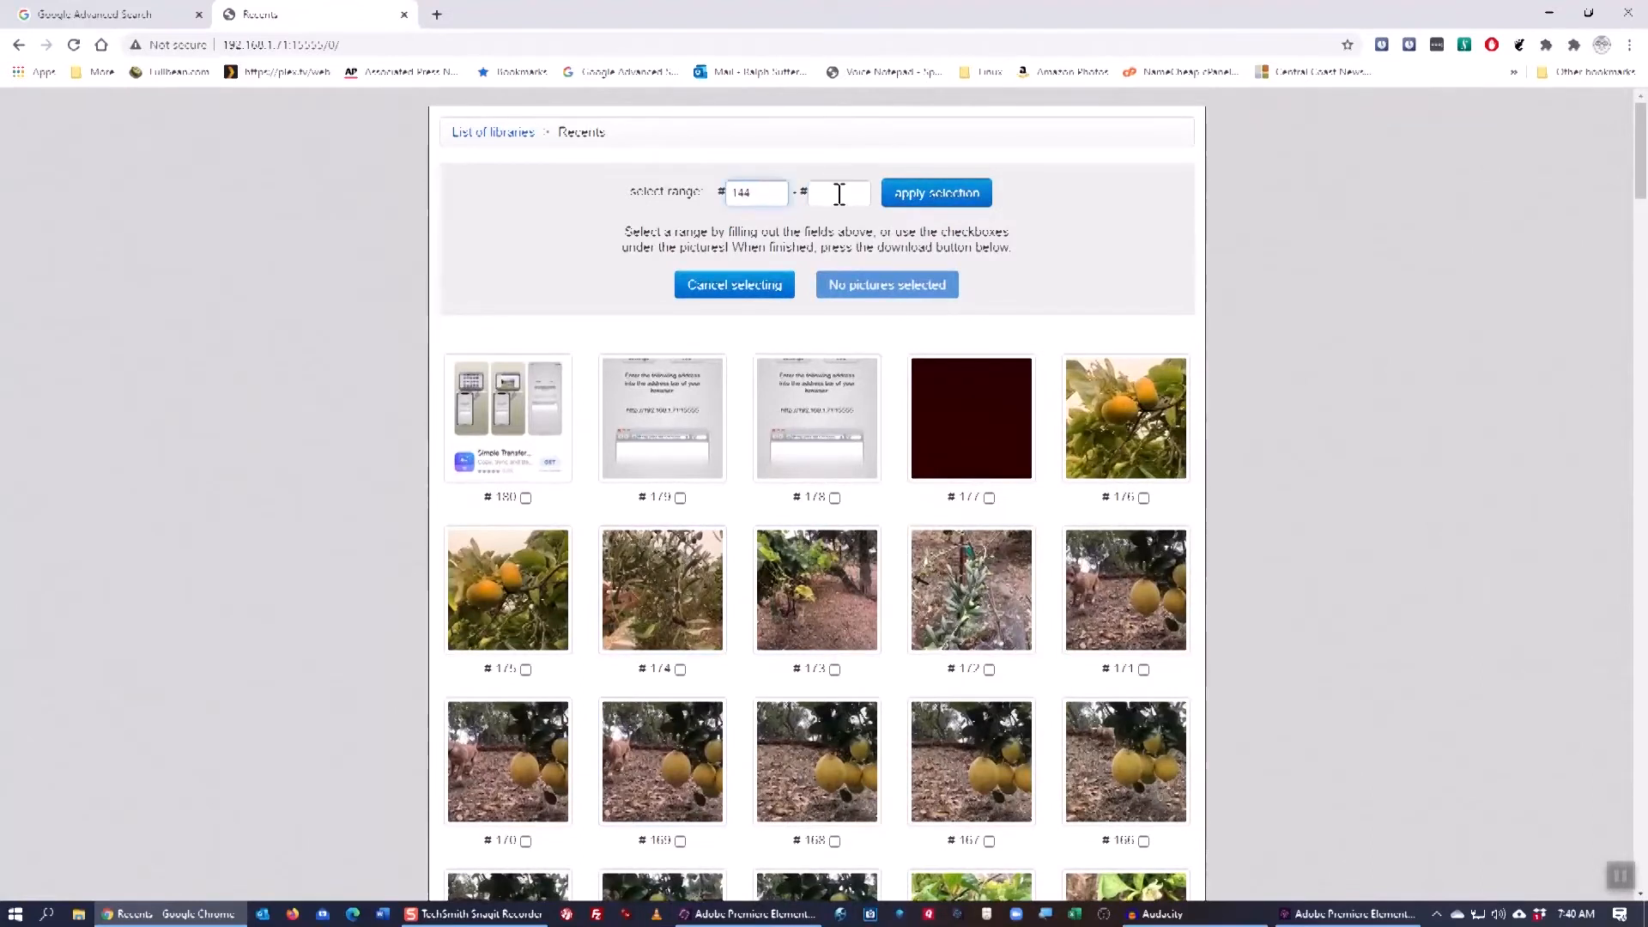
pyautogui.write('1')
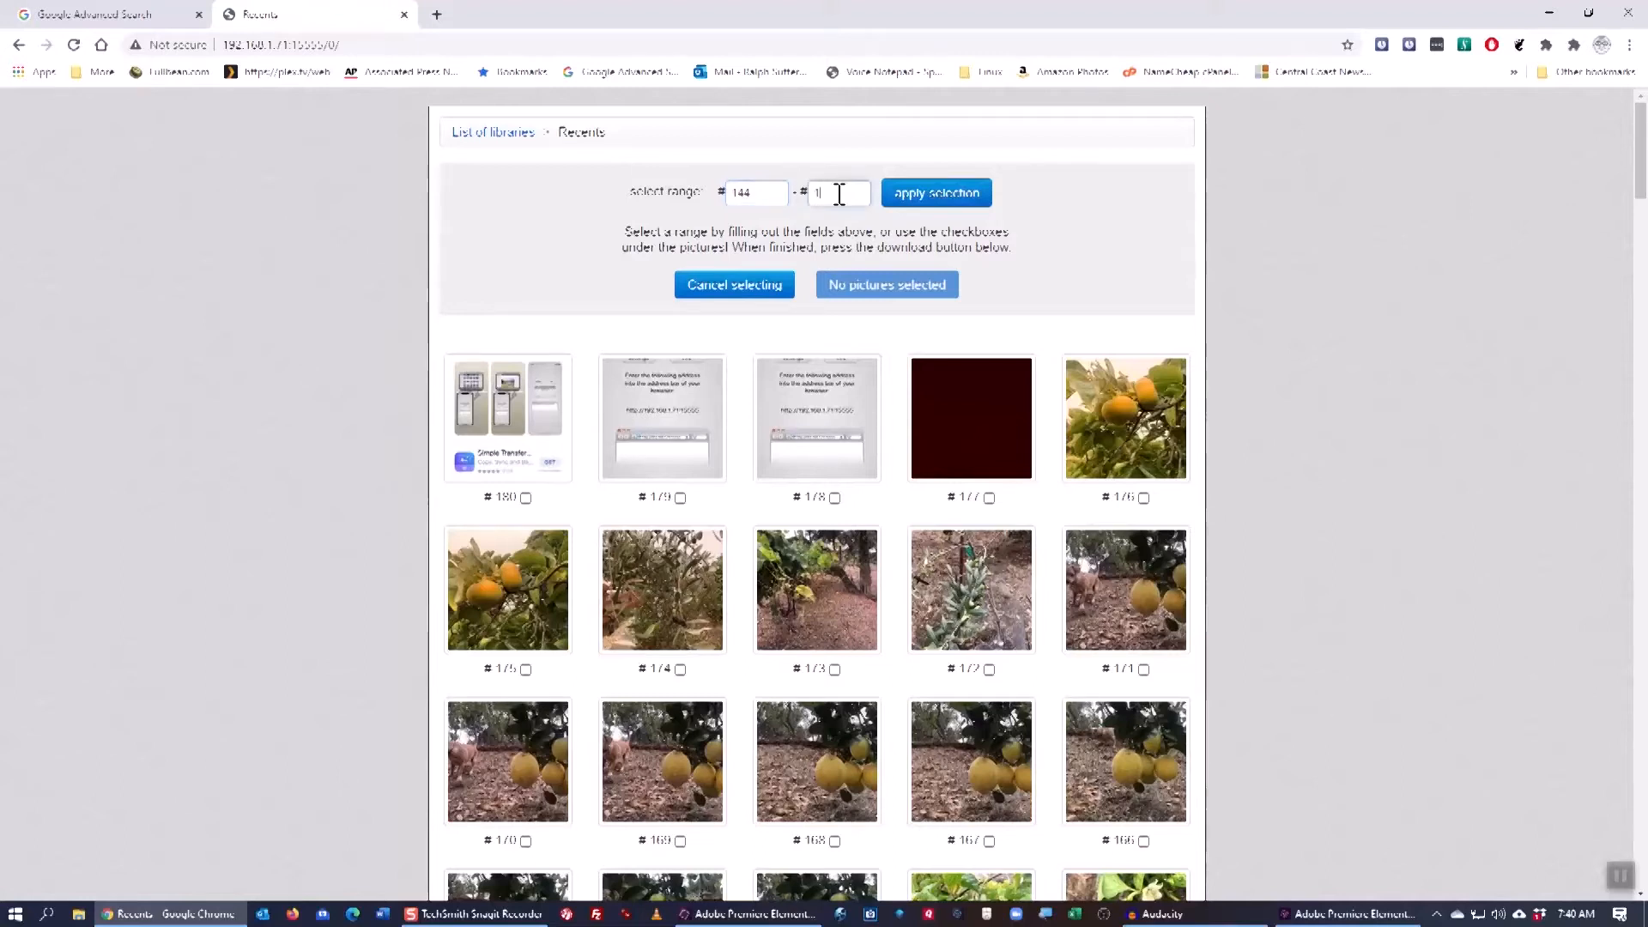
pyautogui.write('100')
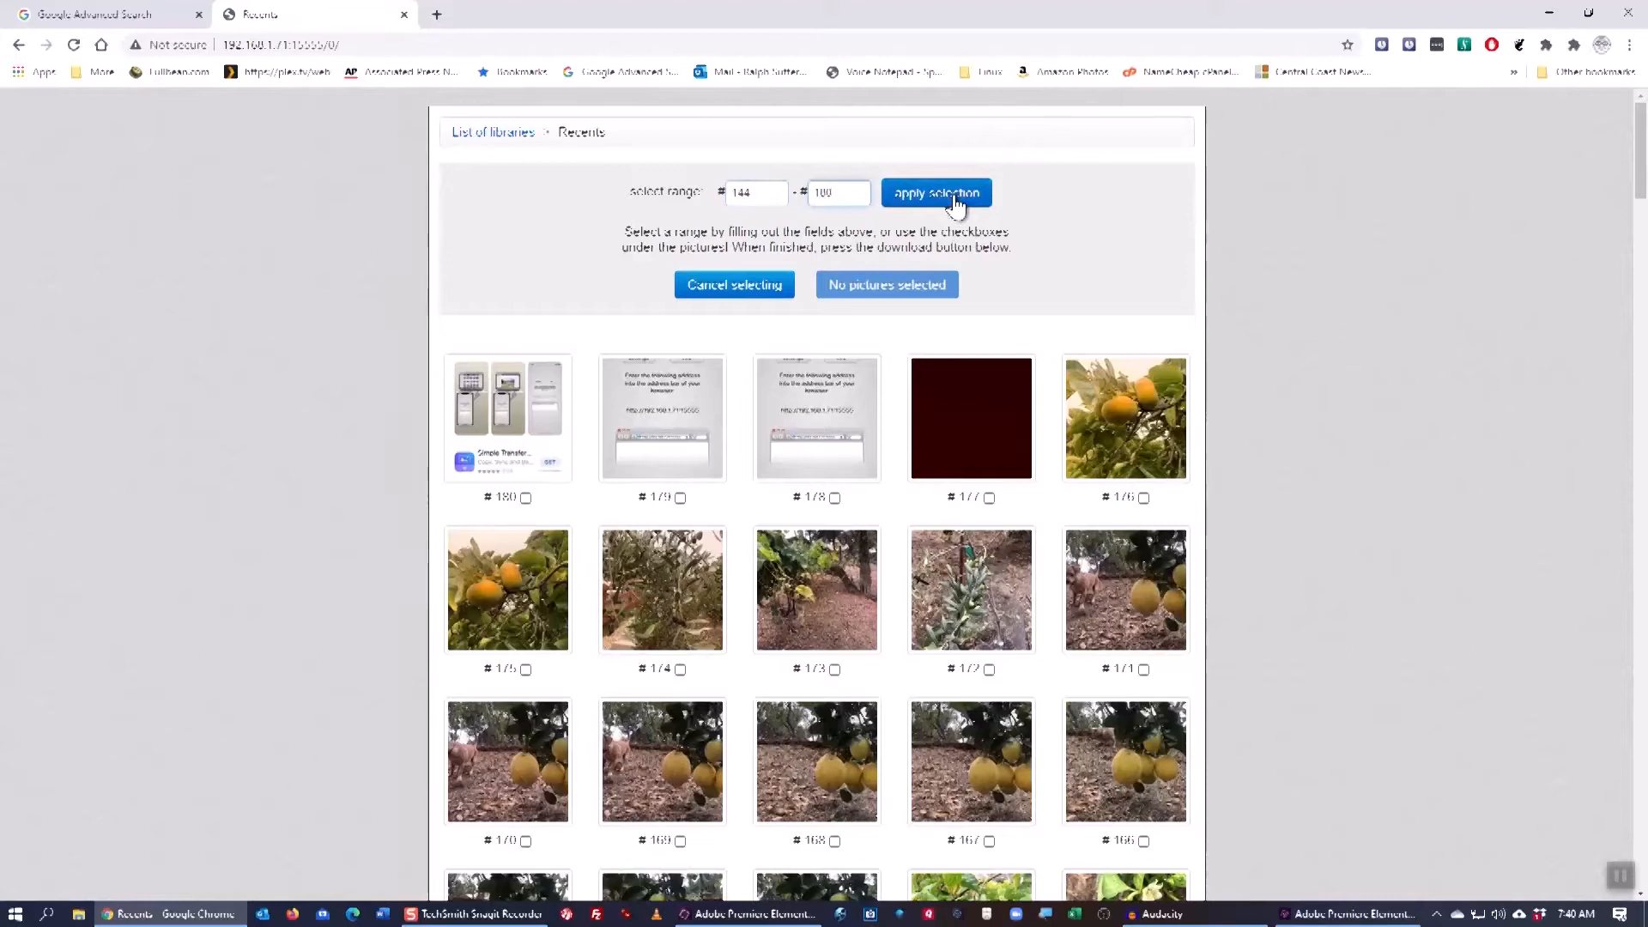
pyautogui.click(934, 192)
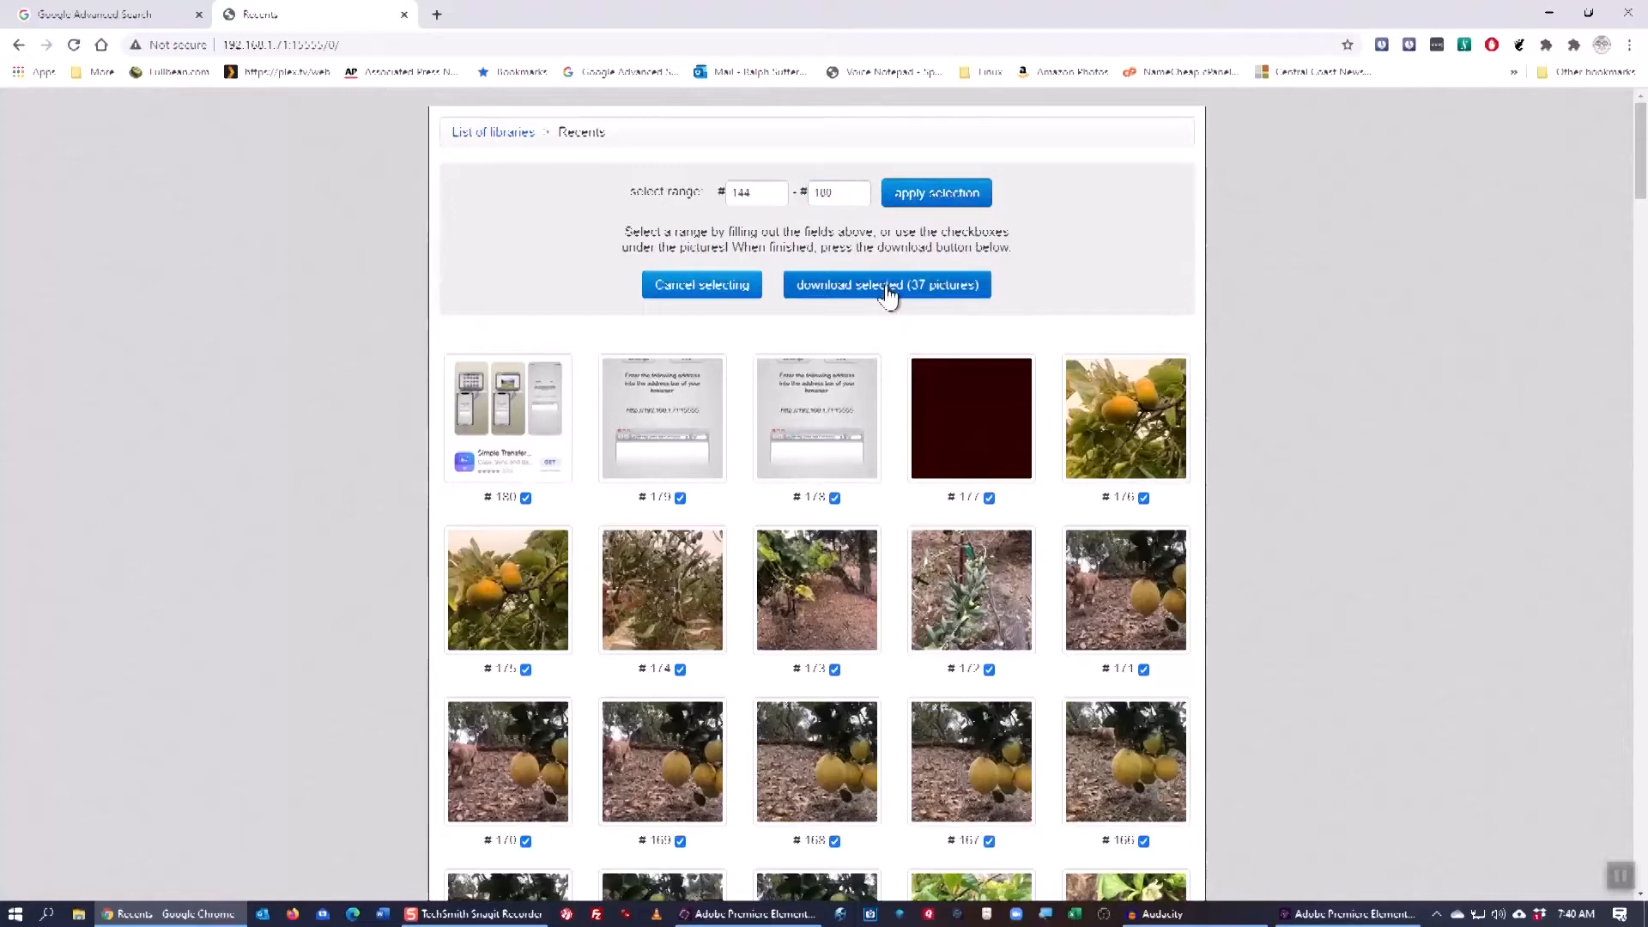
pyautogui.click(886, 285)
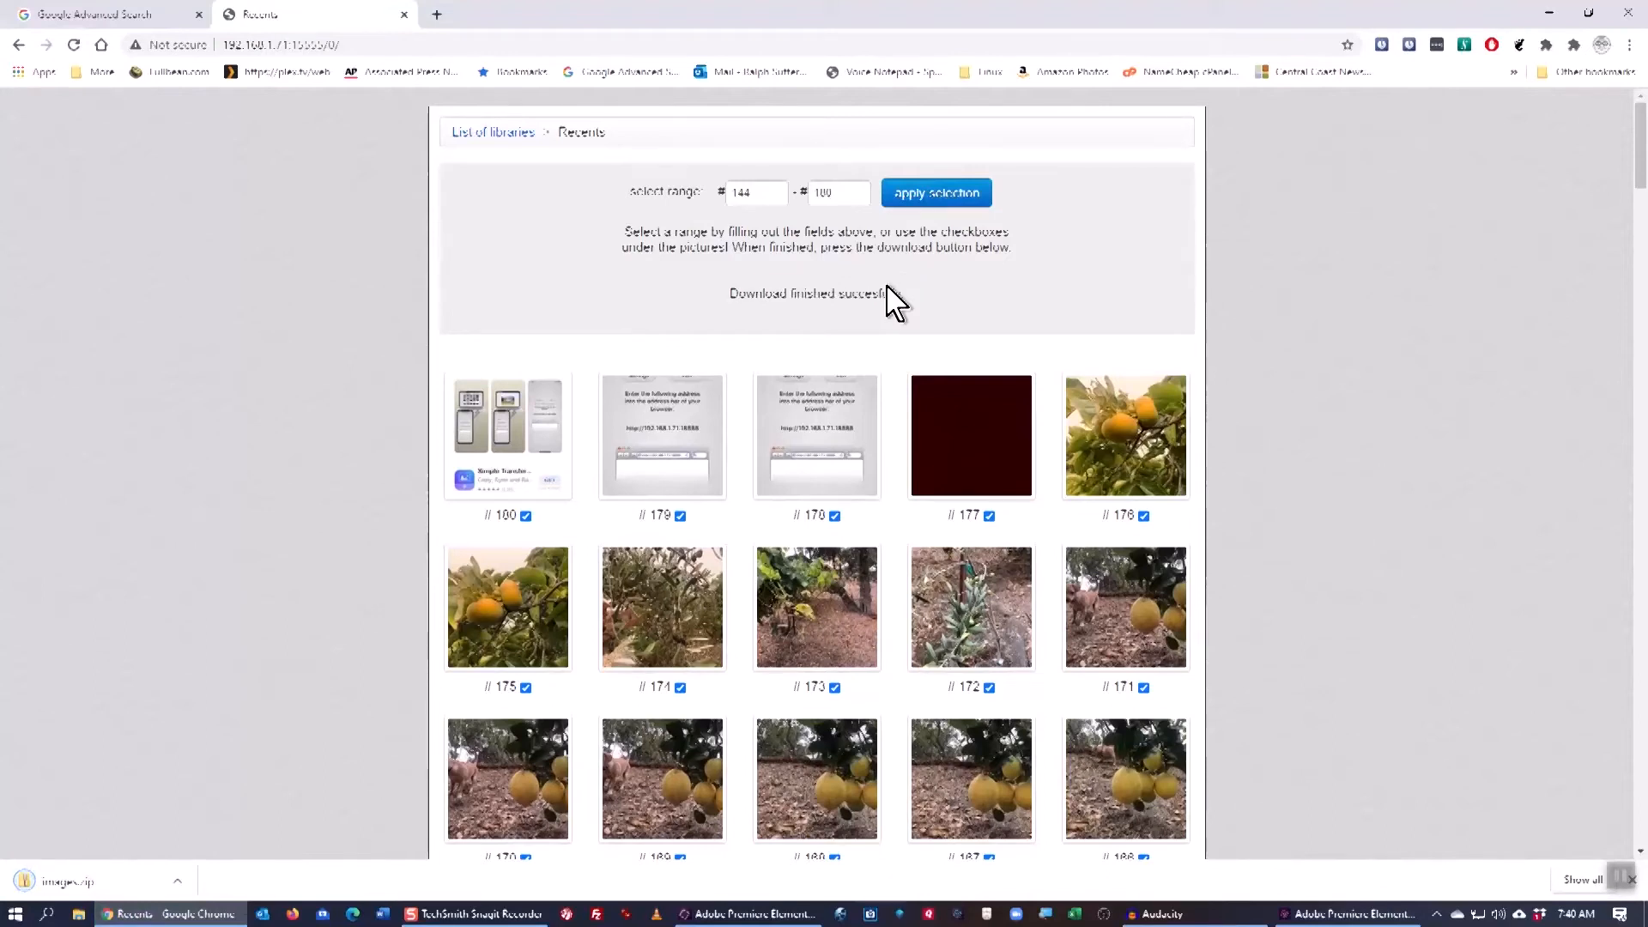
pyautogui.moveTo(822, 295)
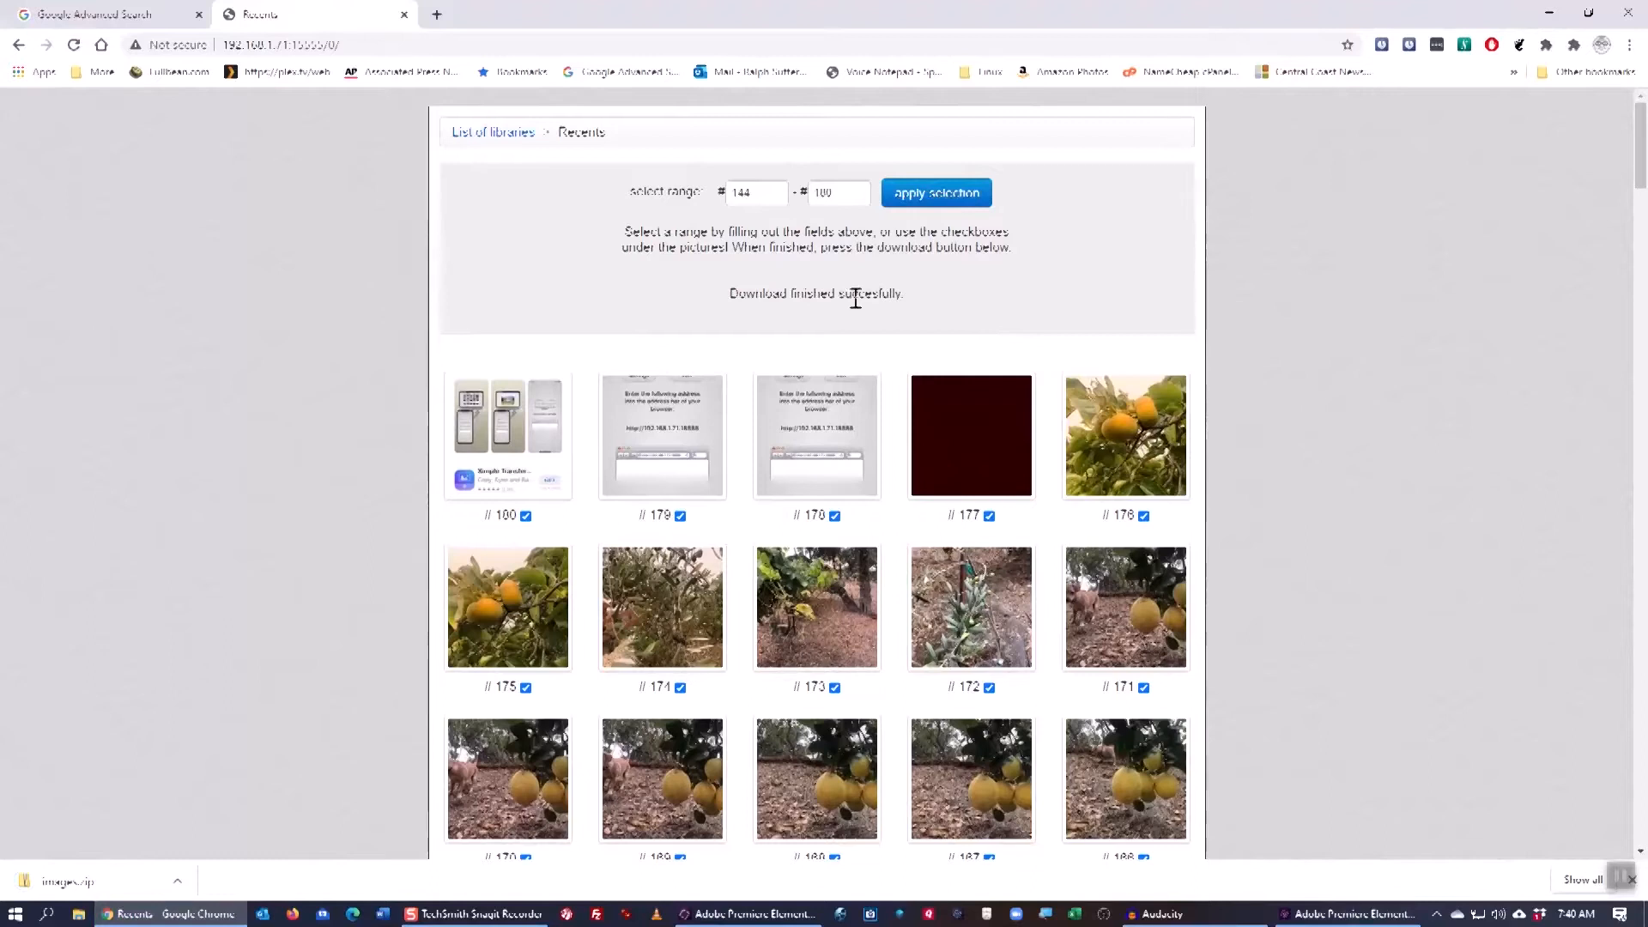
pyautogui.moveTo(956, 292)
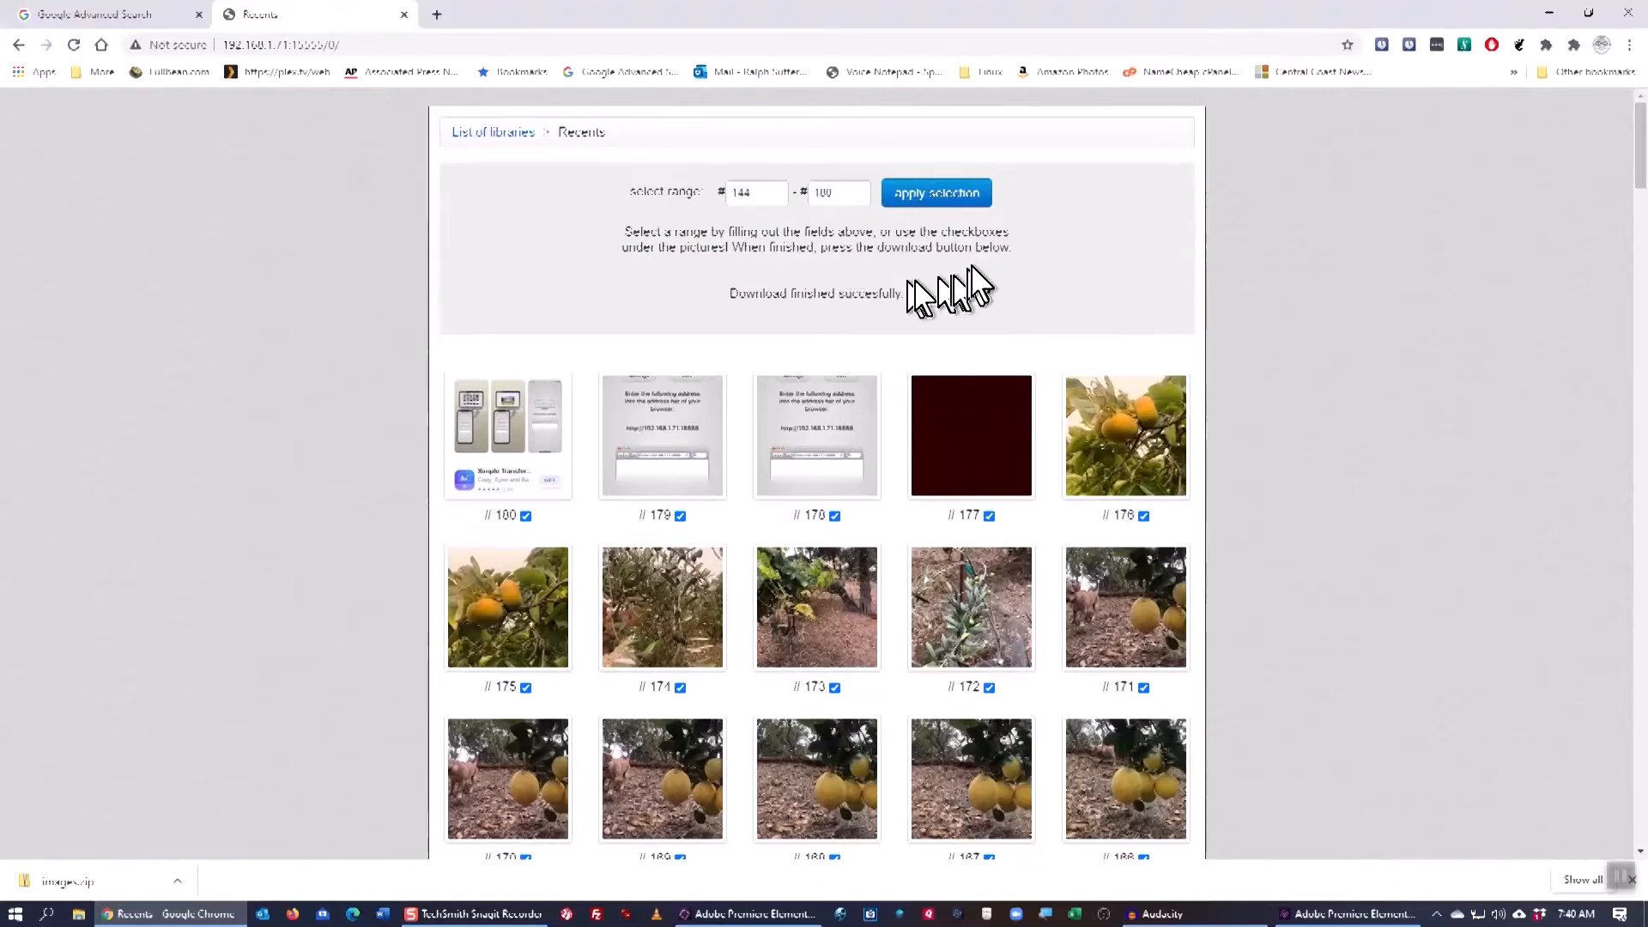
pyautogui.moveTo(1619, 23)
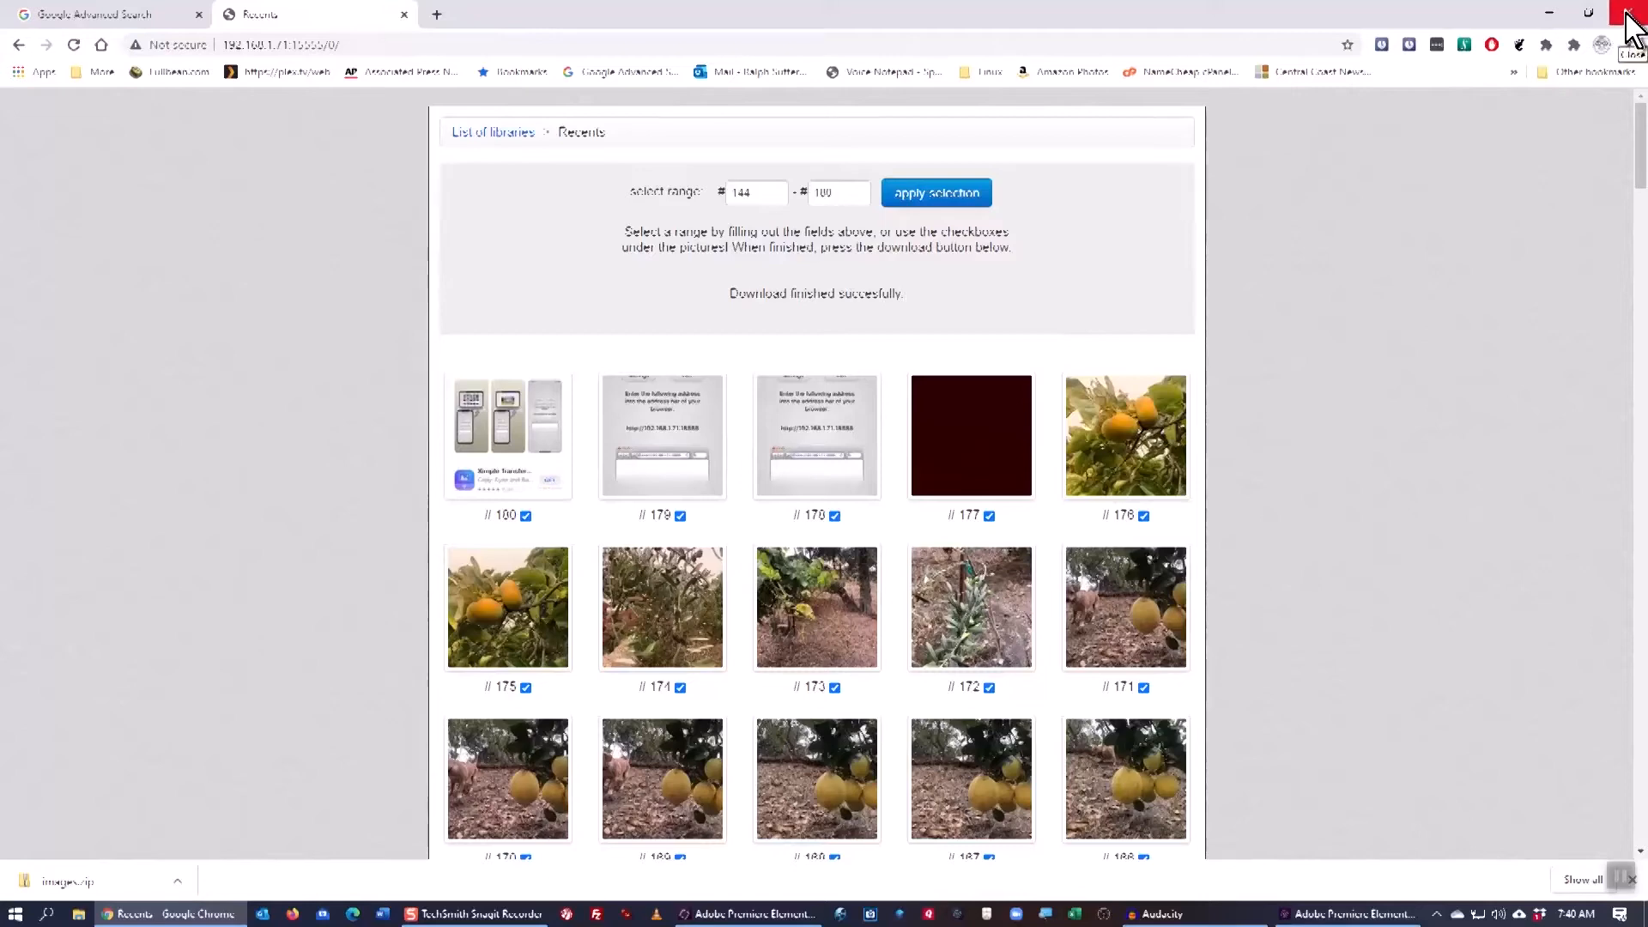
# Step: Close Chrome and select images.zip in File Explorer's Downloads folder
pyautogui.click(1629, 13)
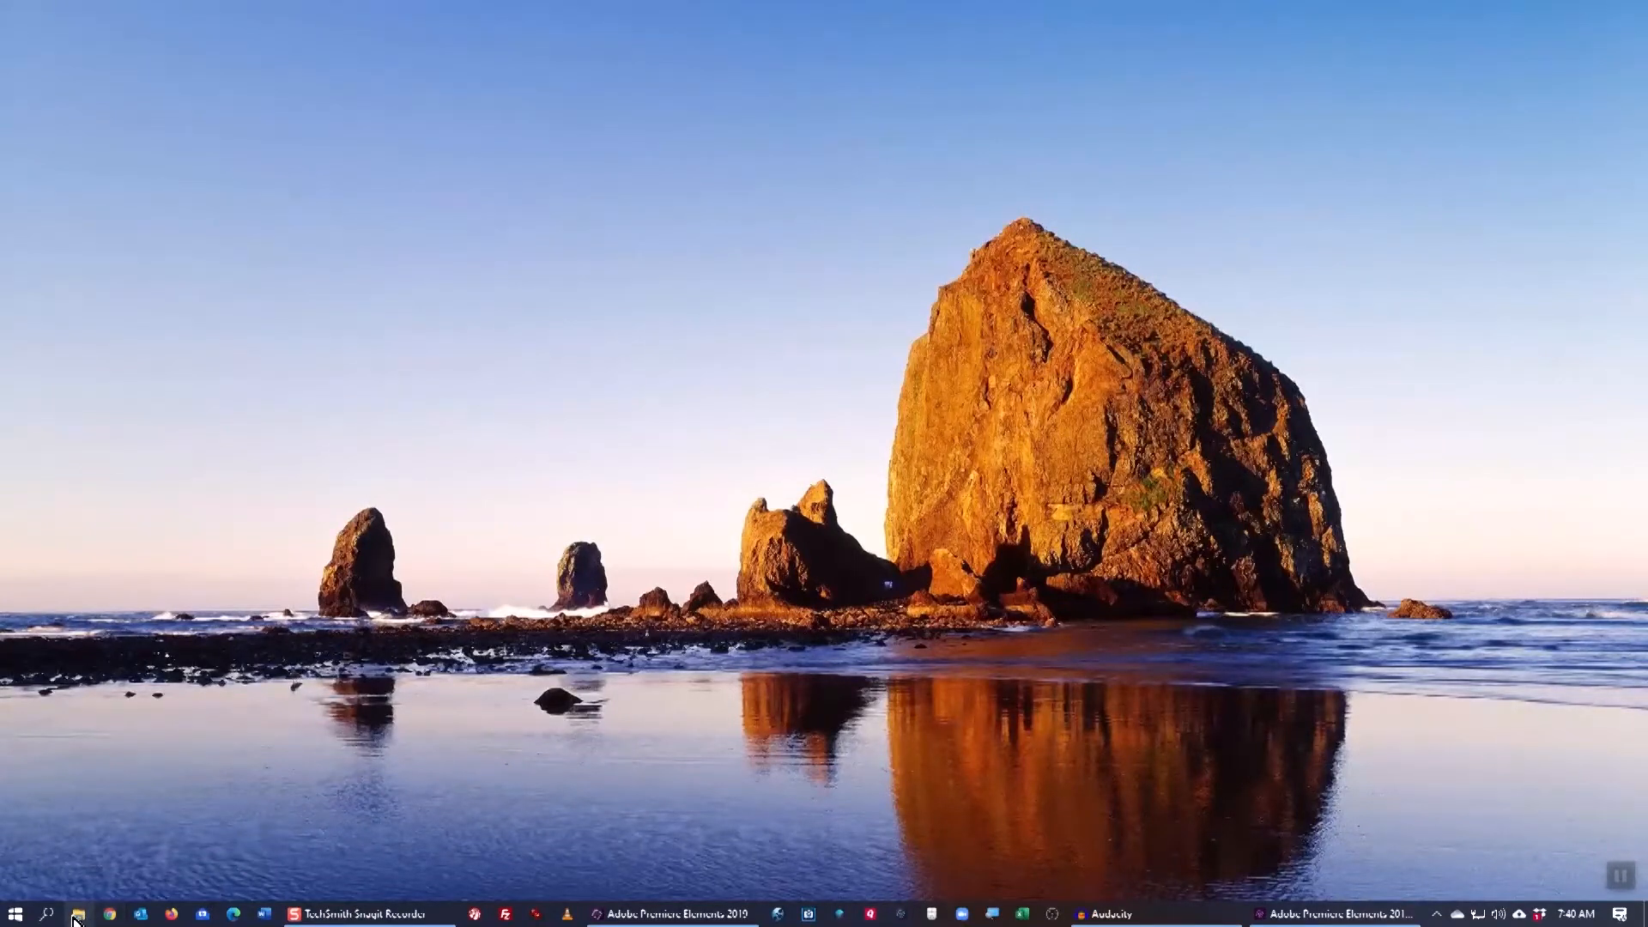
pyautogui.click(75, 911)
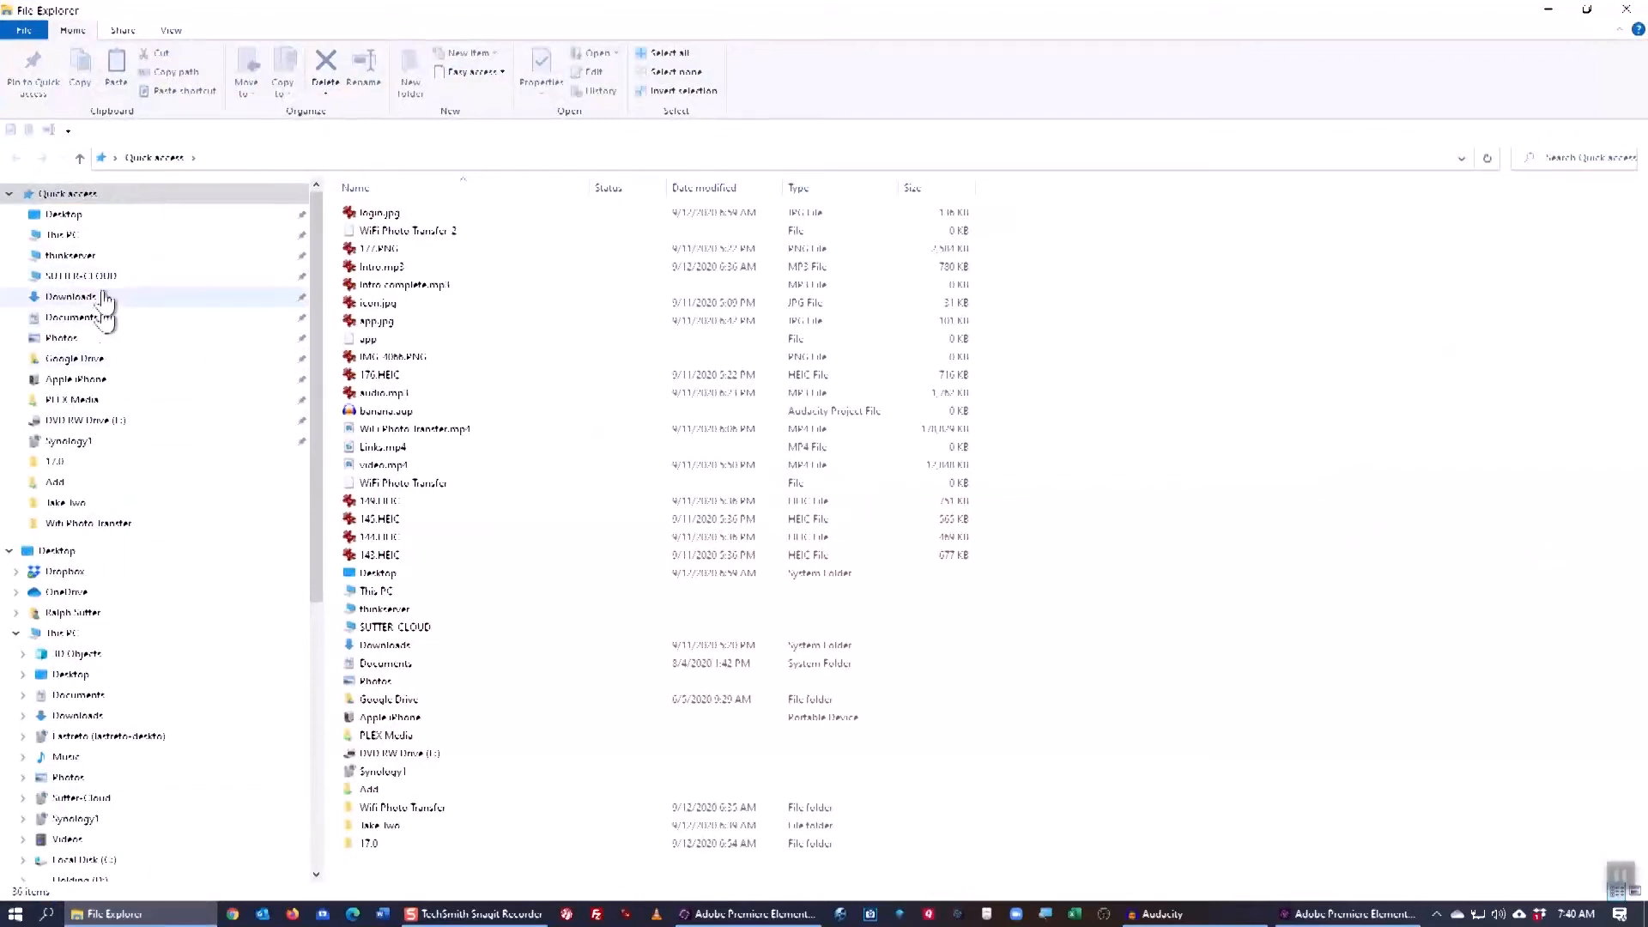
pyautogui.moveTo(89, 357)
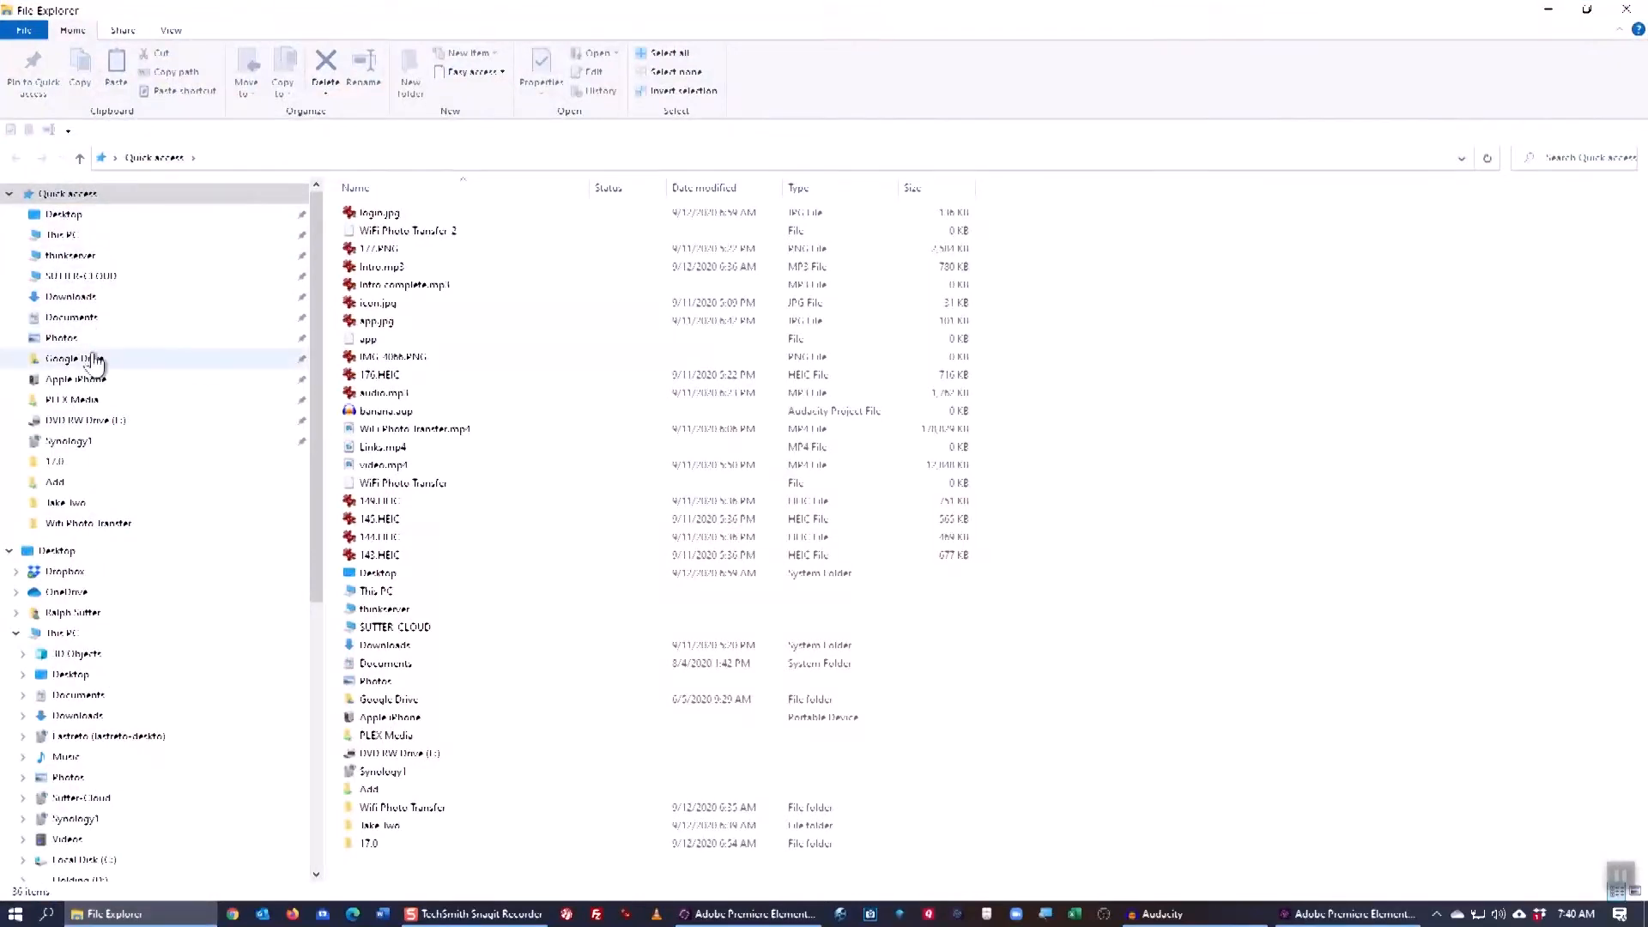
pyautogui.click(72, 297)
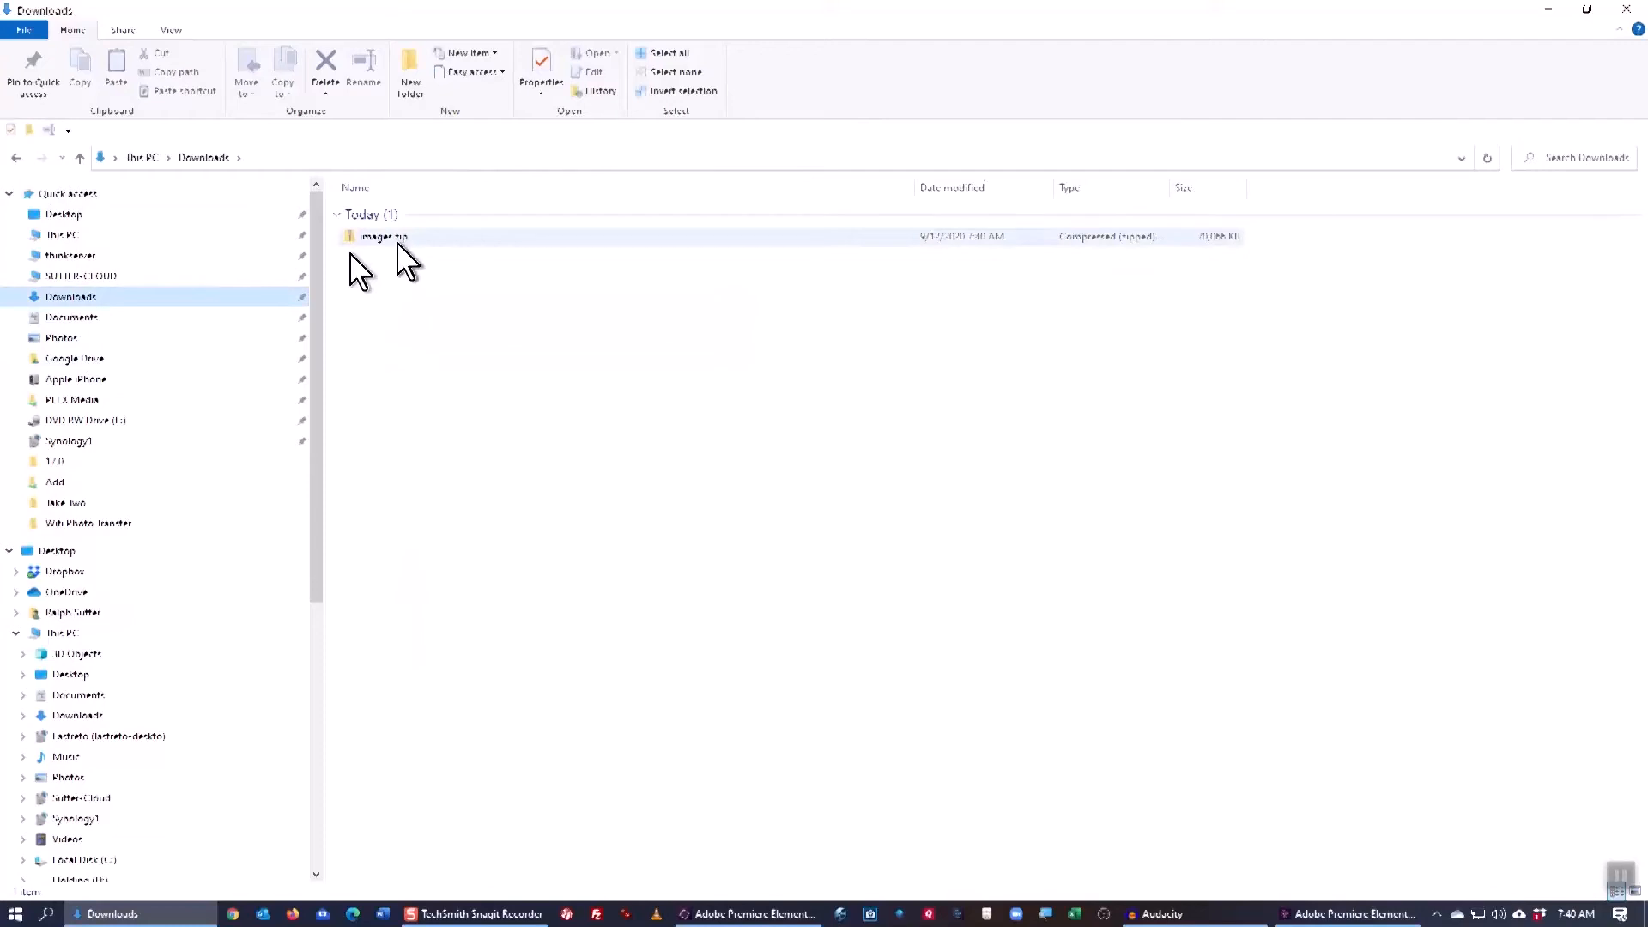
pyautogui.click(383, 235)
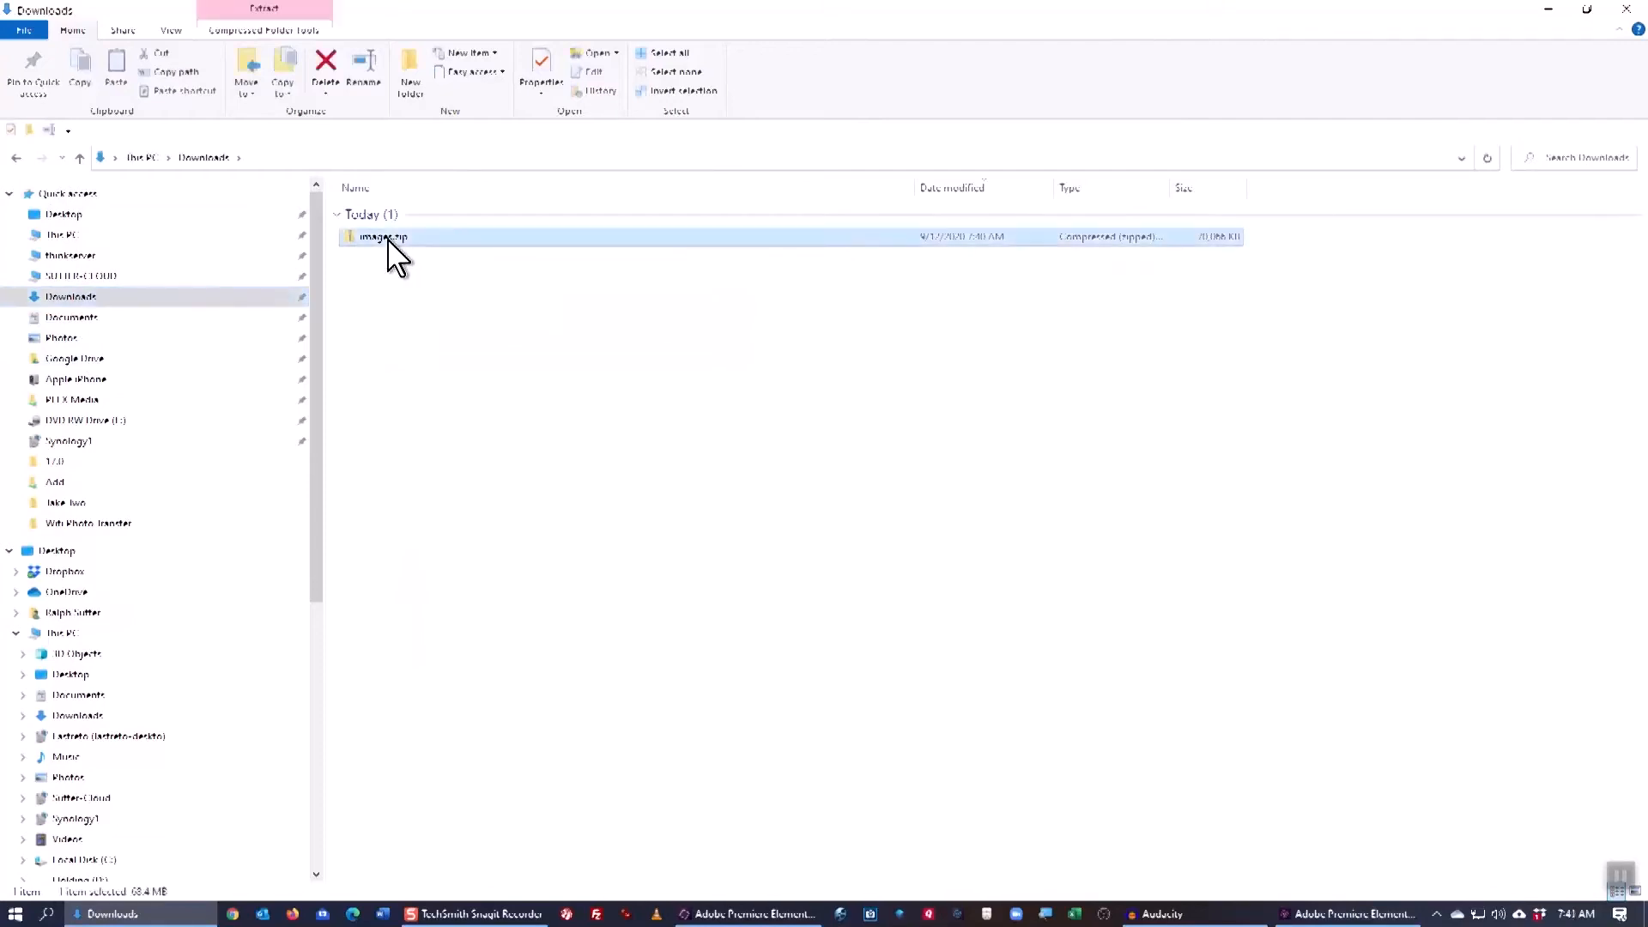
# Step: Open images.zip to list its HEIC and PNG photos numbered 143 to 178
pyautogui.doubleClick(383, 235)
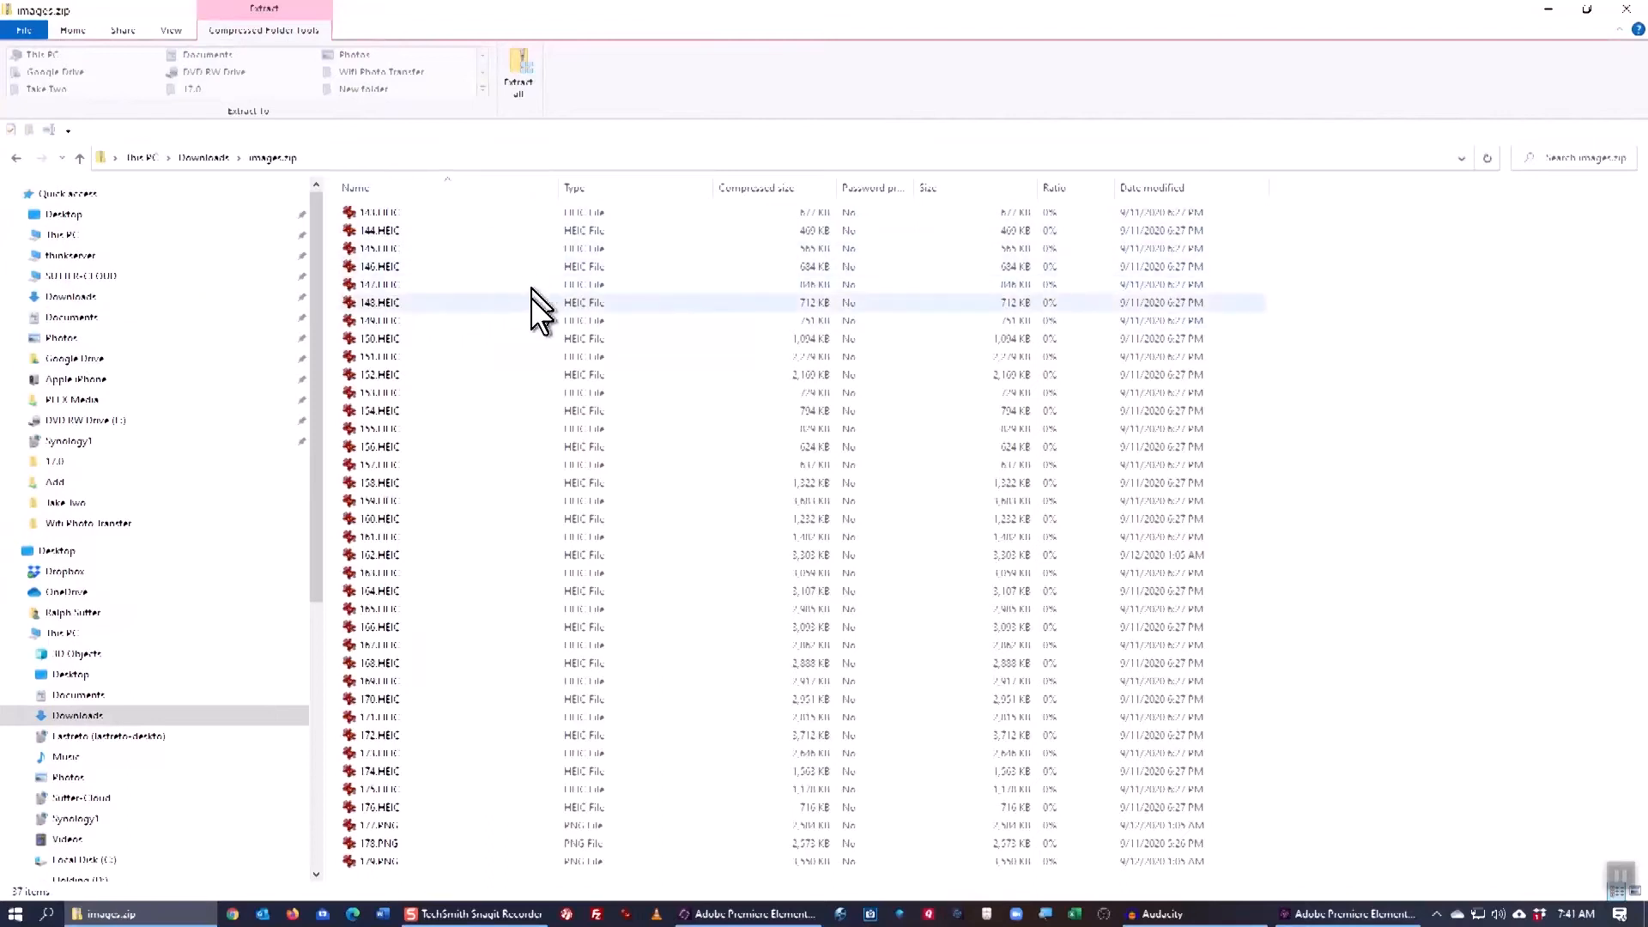
pyautogui.moveTo(673, 410)
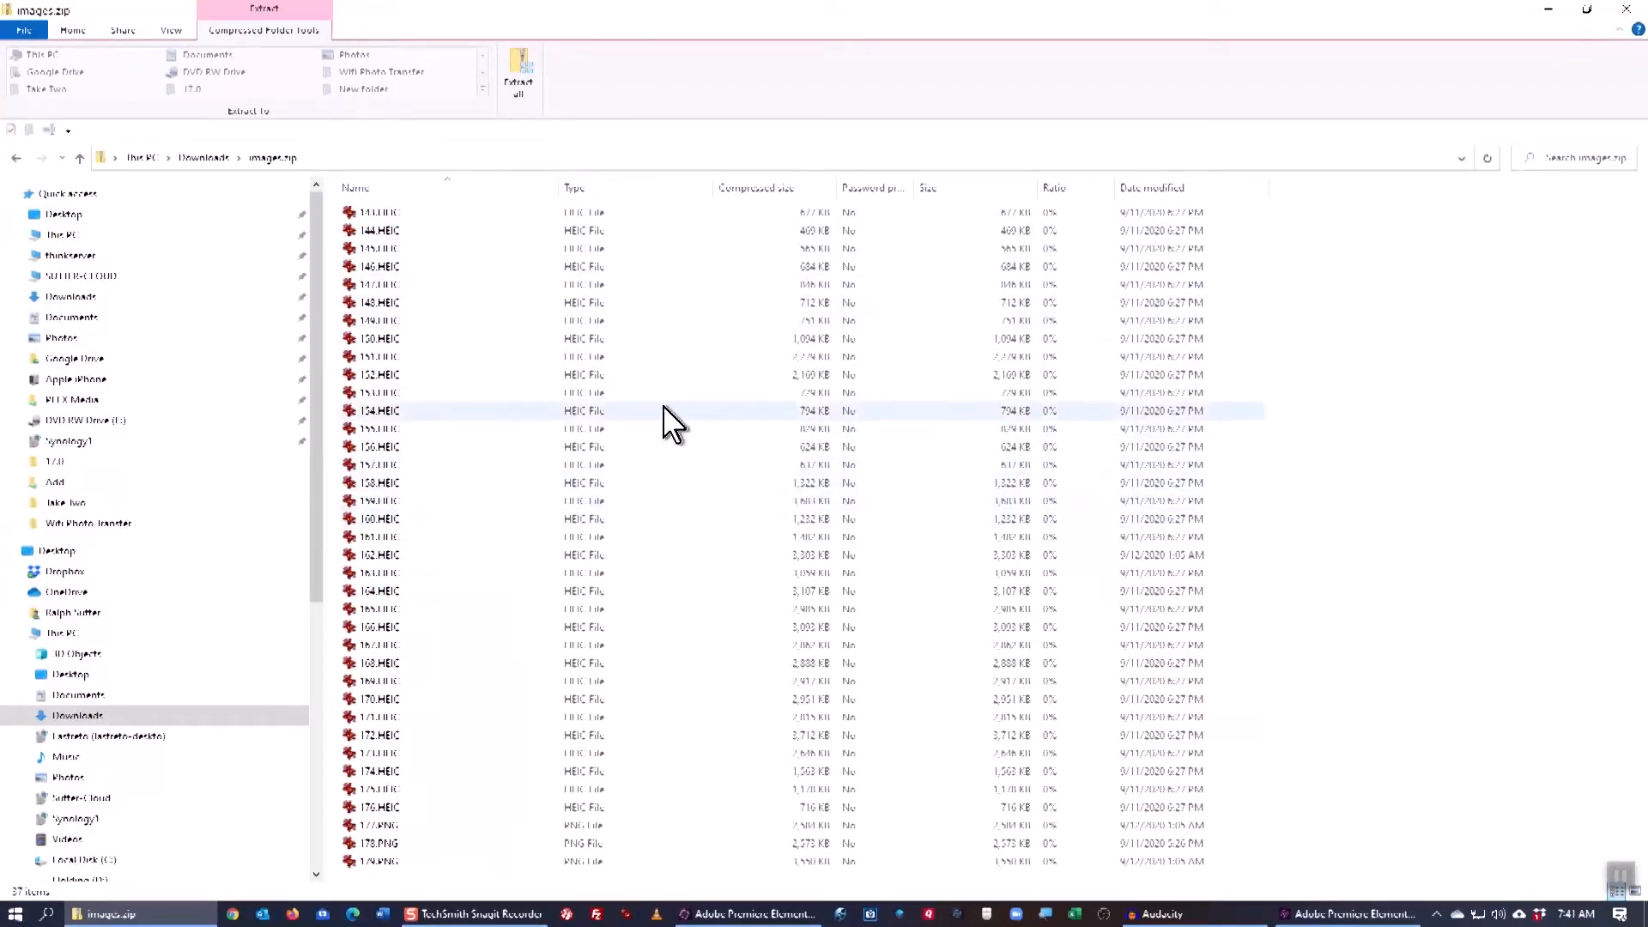
pyautogui.moveTo(515, 189)
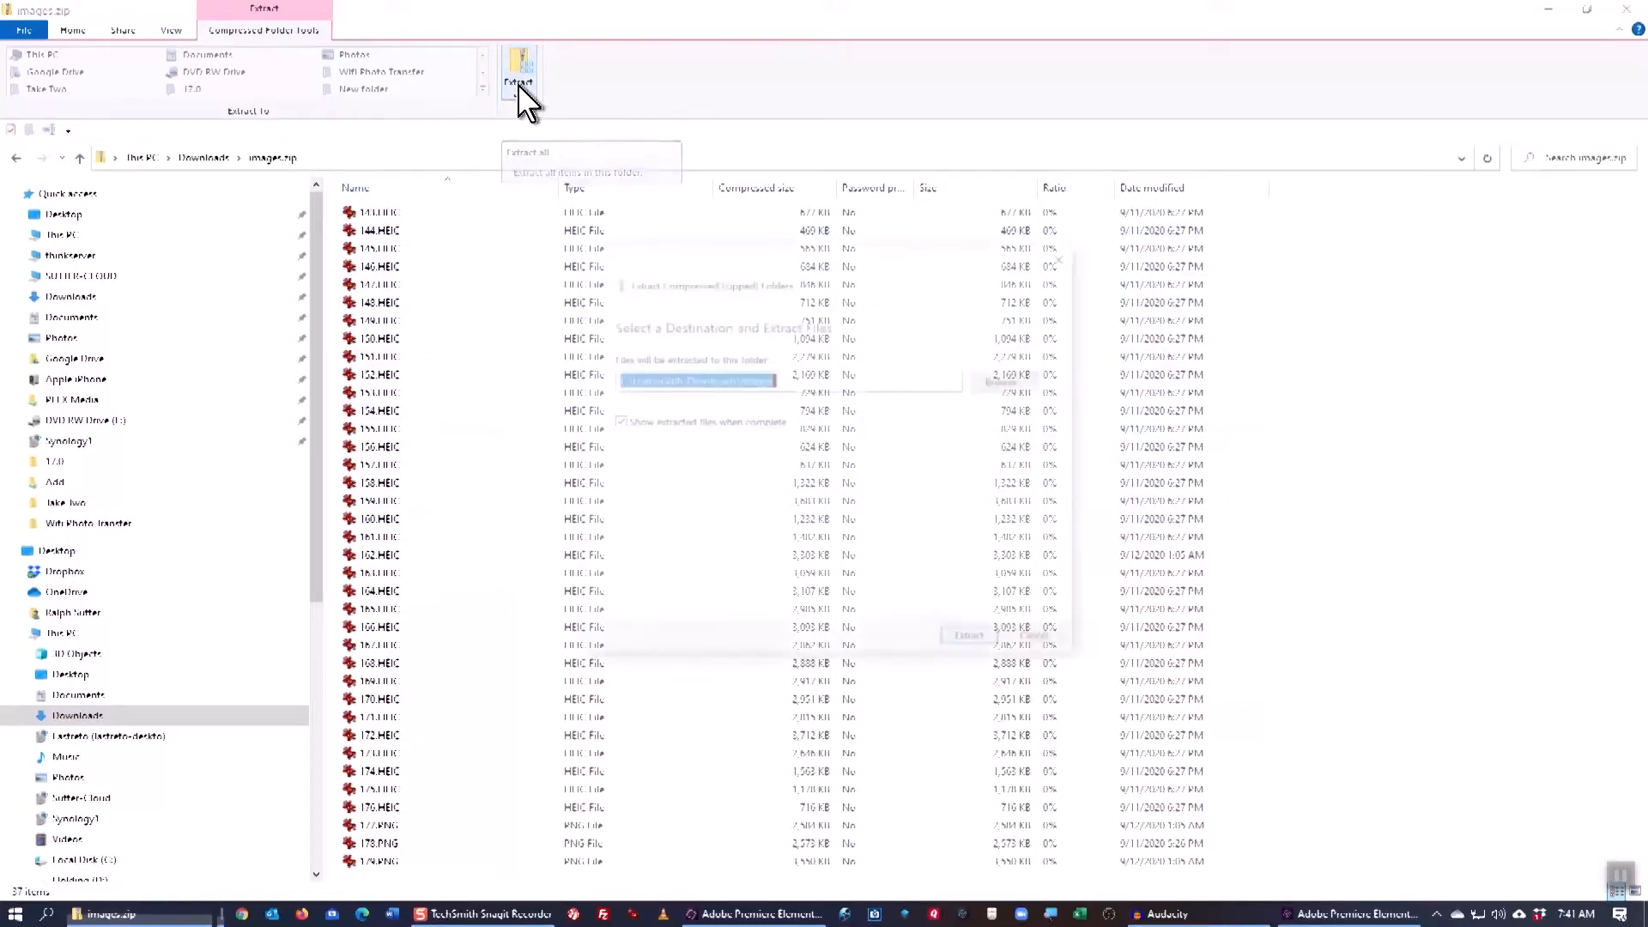
# Step: Extract all photos from images.zip into the Downloads\images folder
pyautogui.click(518, 79)
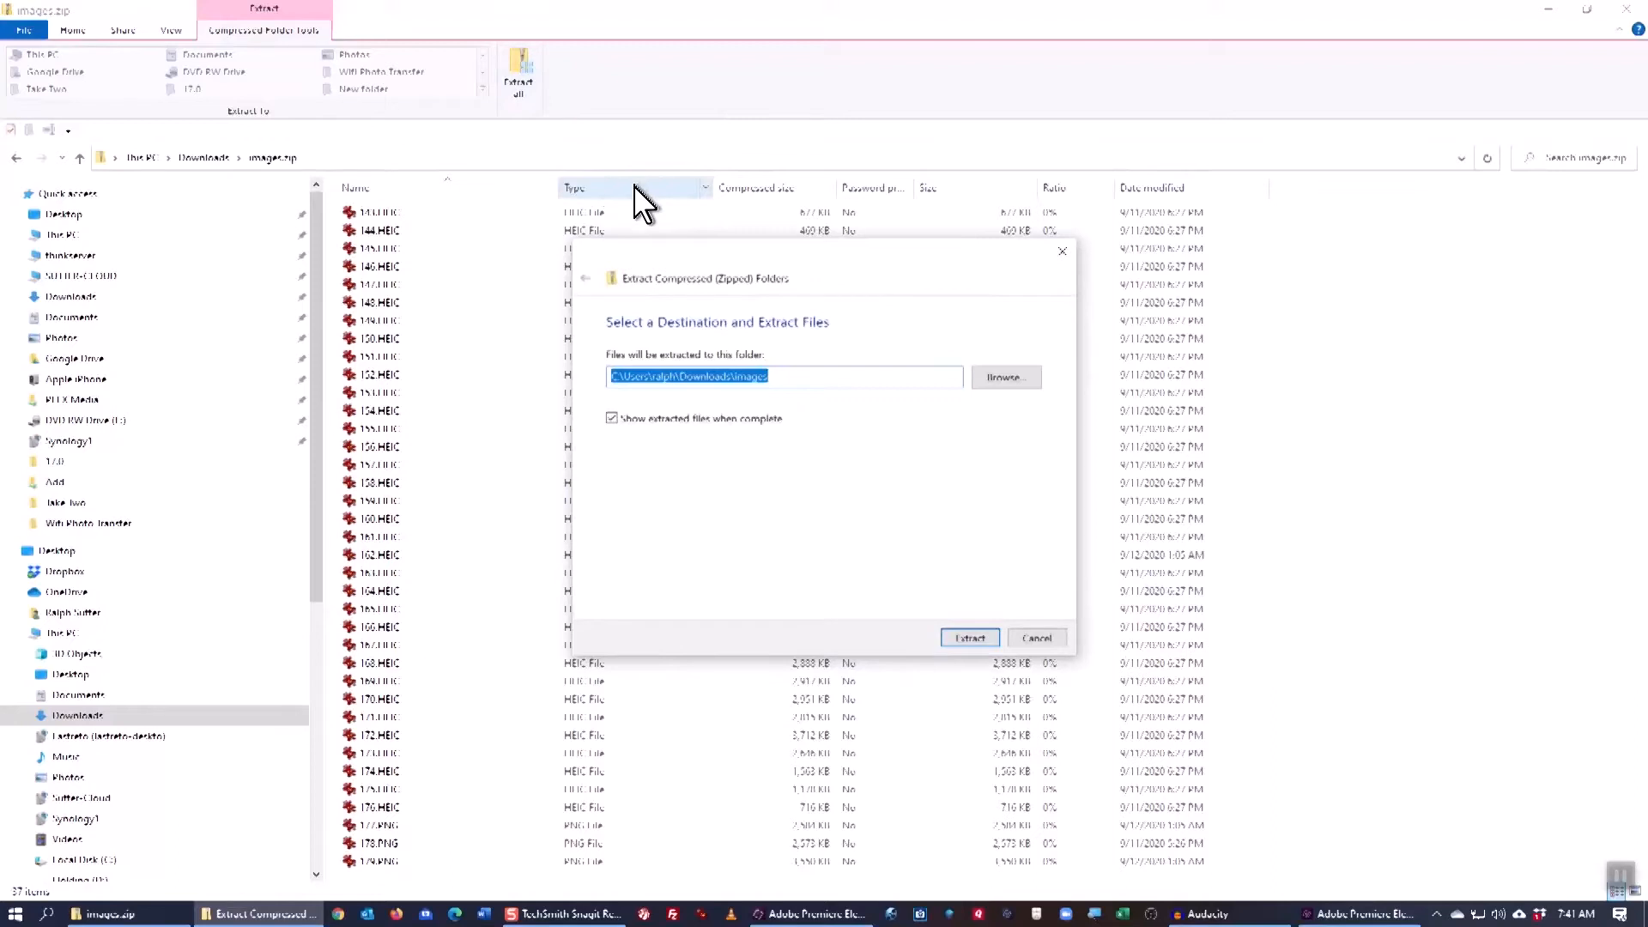
pyautogui.moveTo(967, 436)
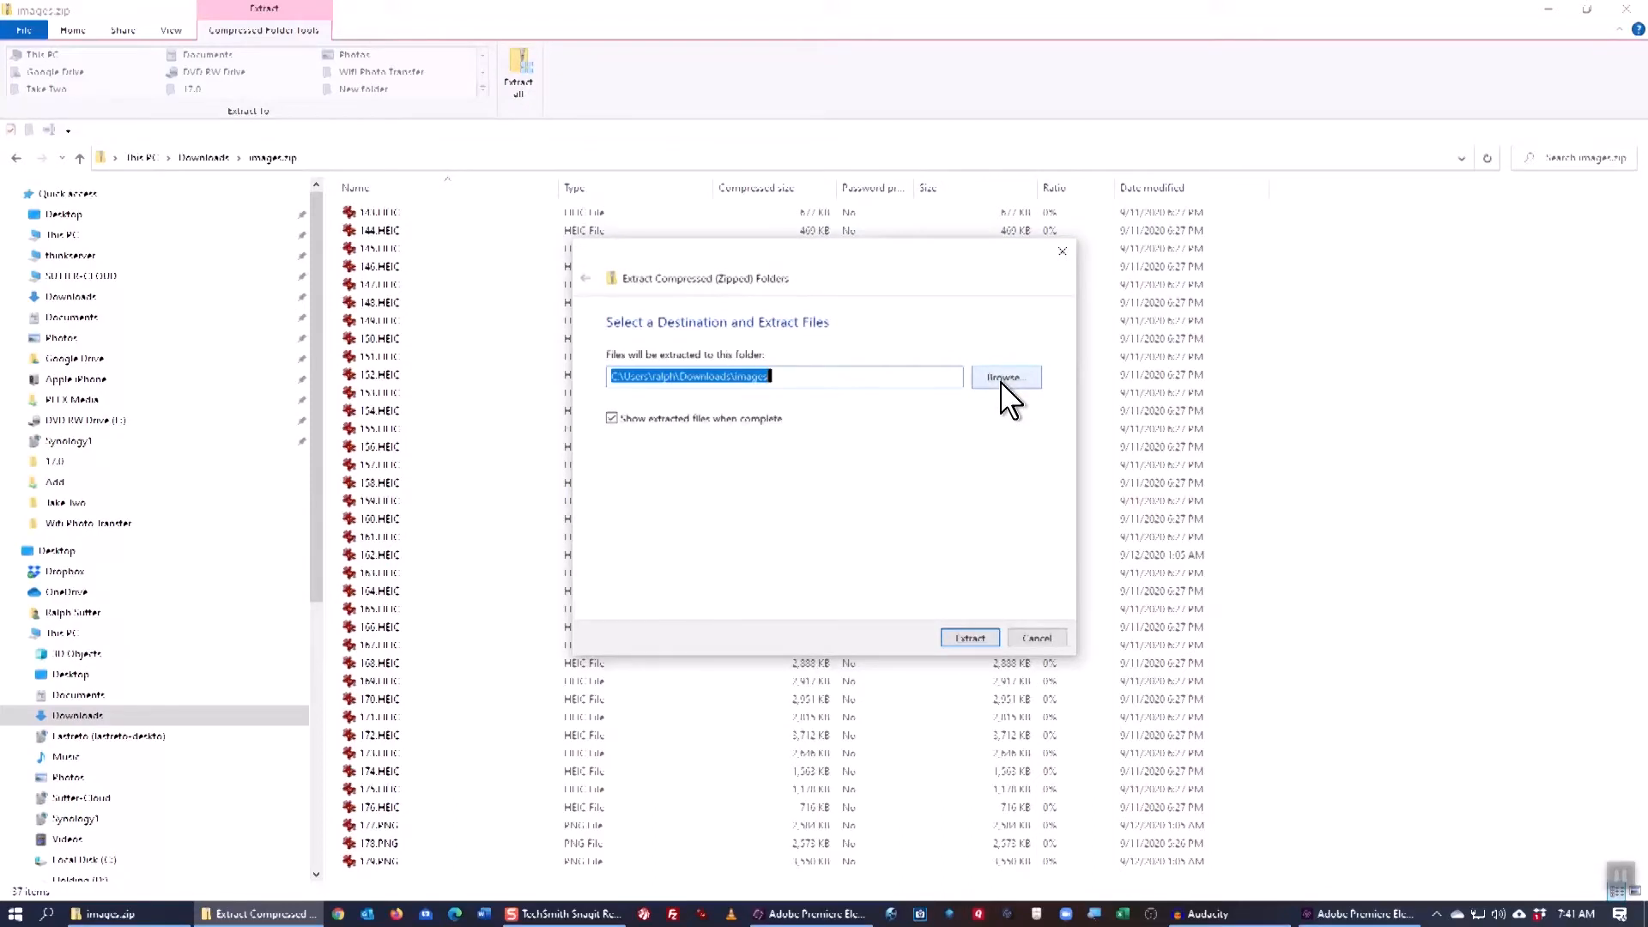
pyautogui.moveTo(968, 639)
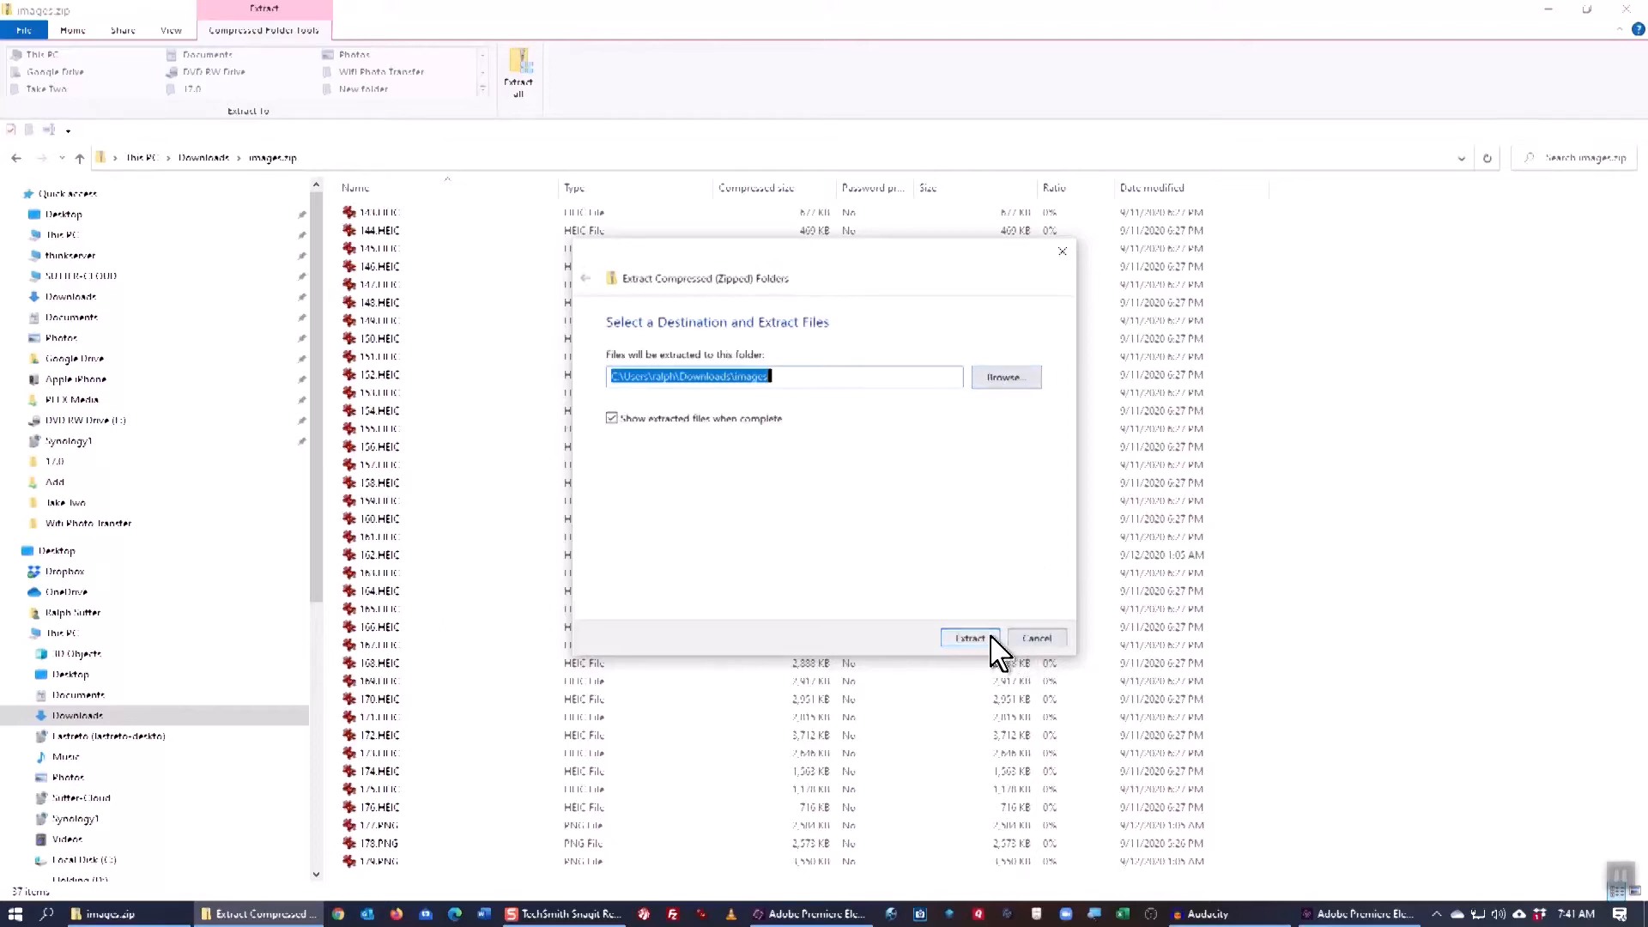
pyautogui.click(968, 638)
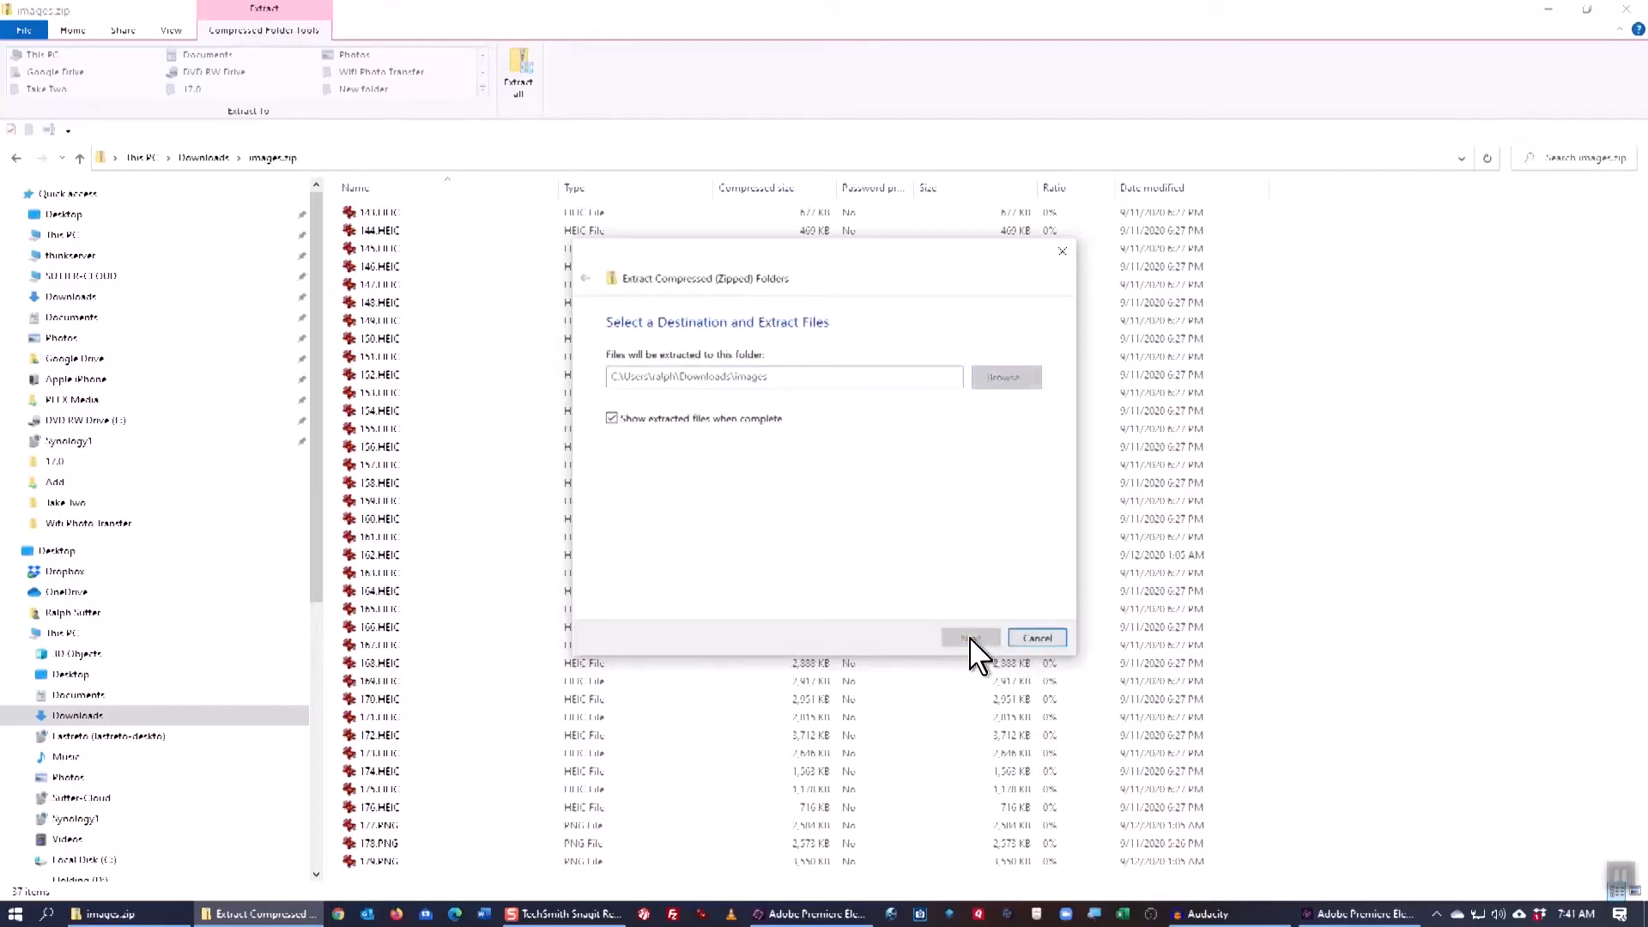
pyautogui.click(968, 638)
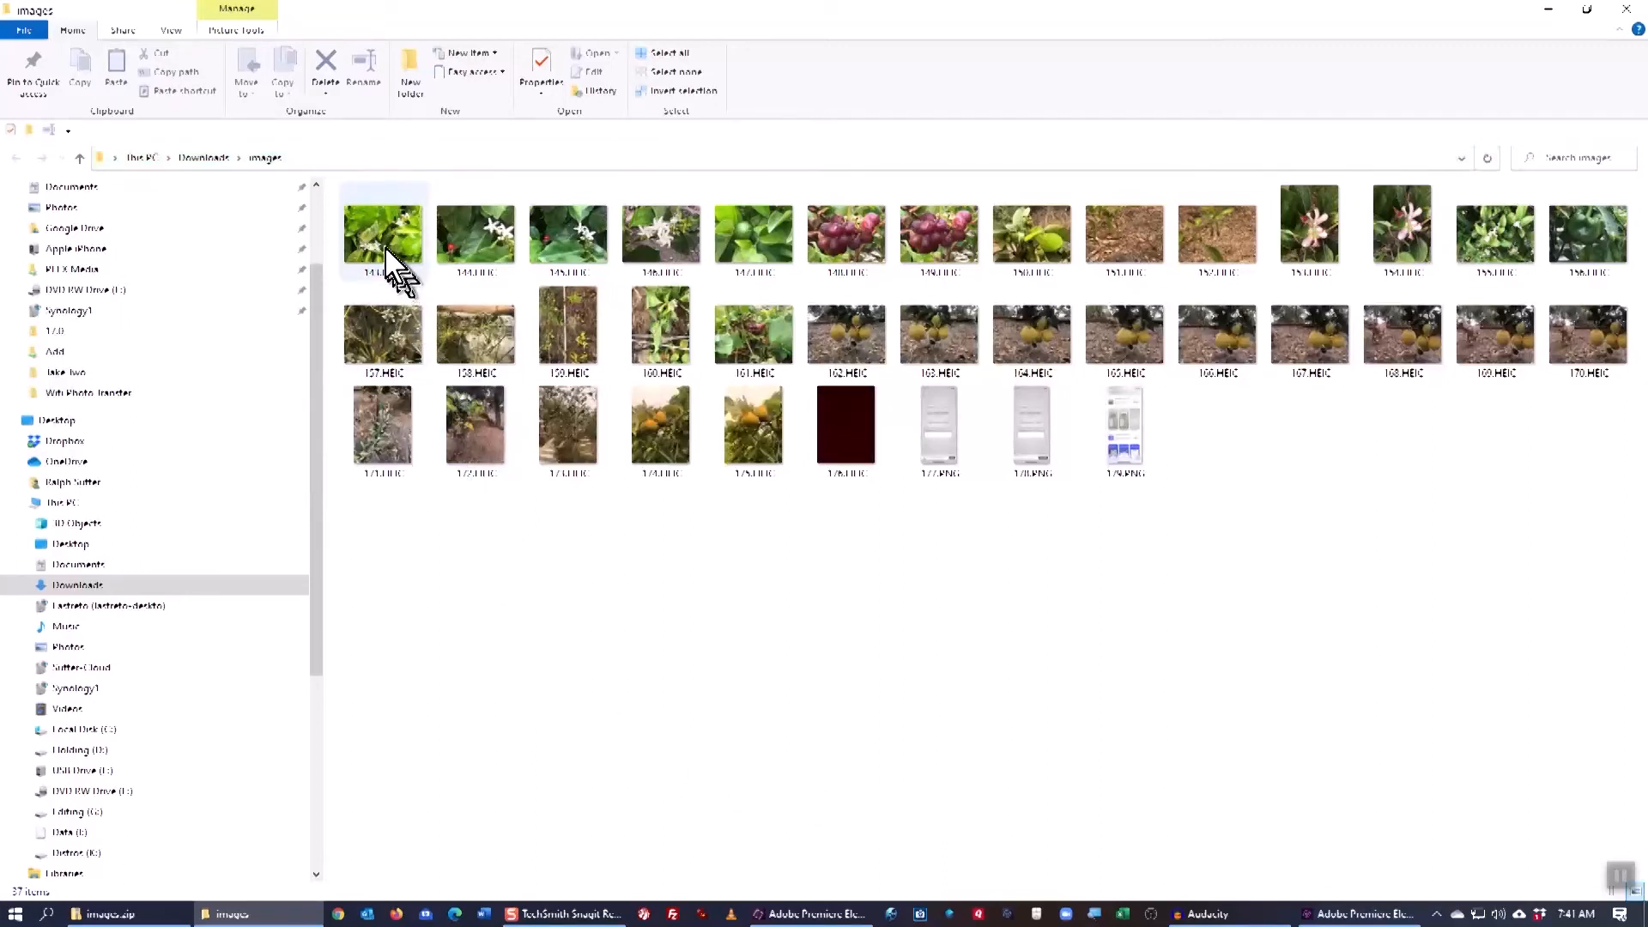
pyautogui.moveTo(382, 237)
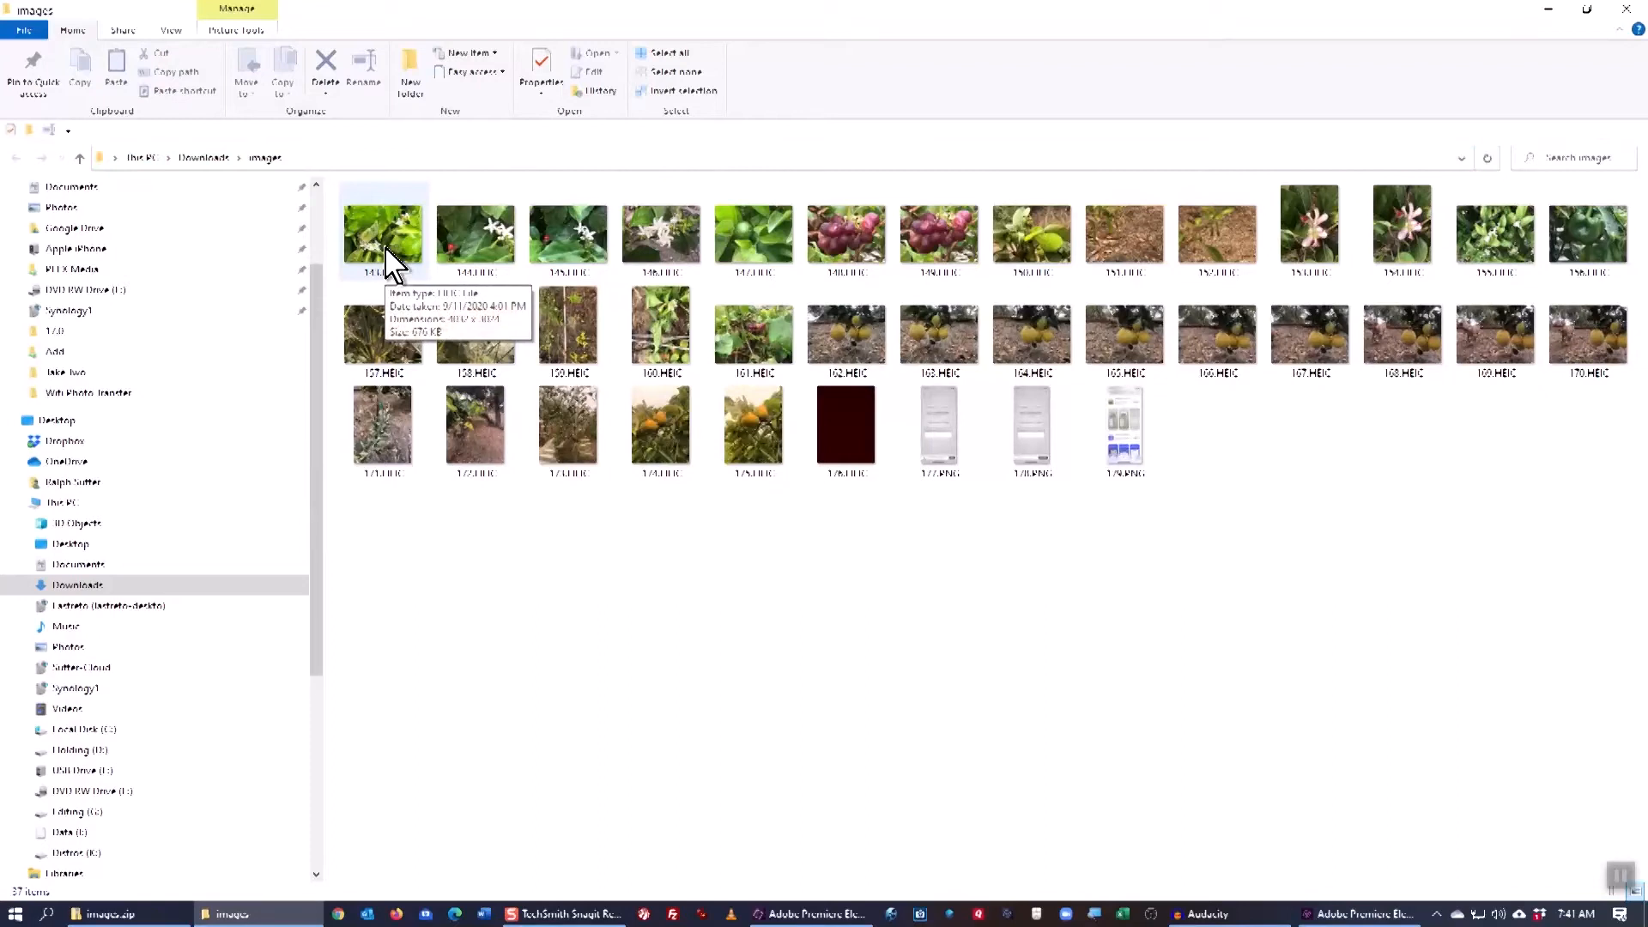
# Step: Open 143.HEIC, the green leaves with white blossoms, full-size in Photos
pyautogui.click(381, 234)
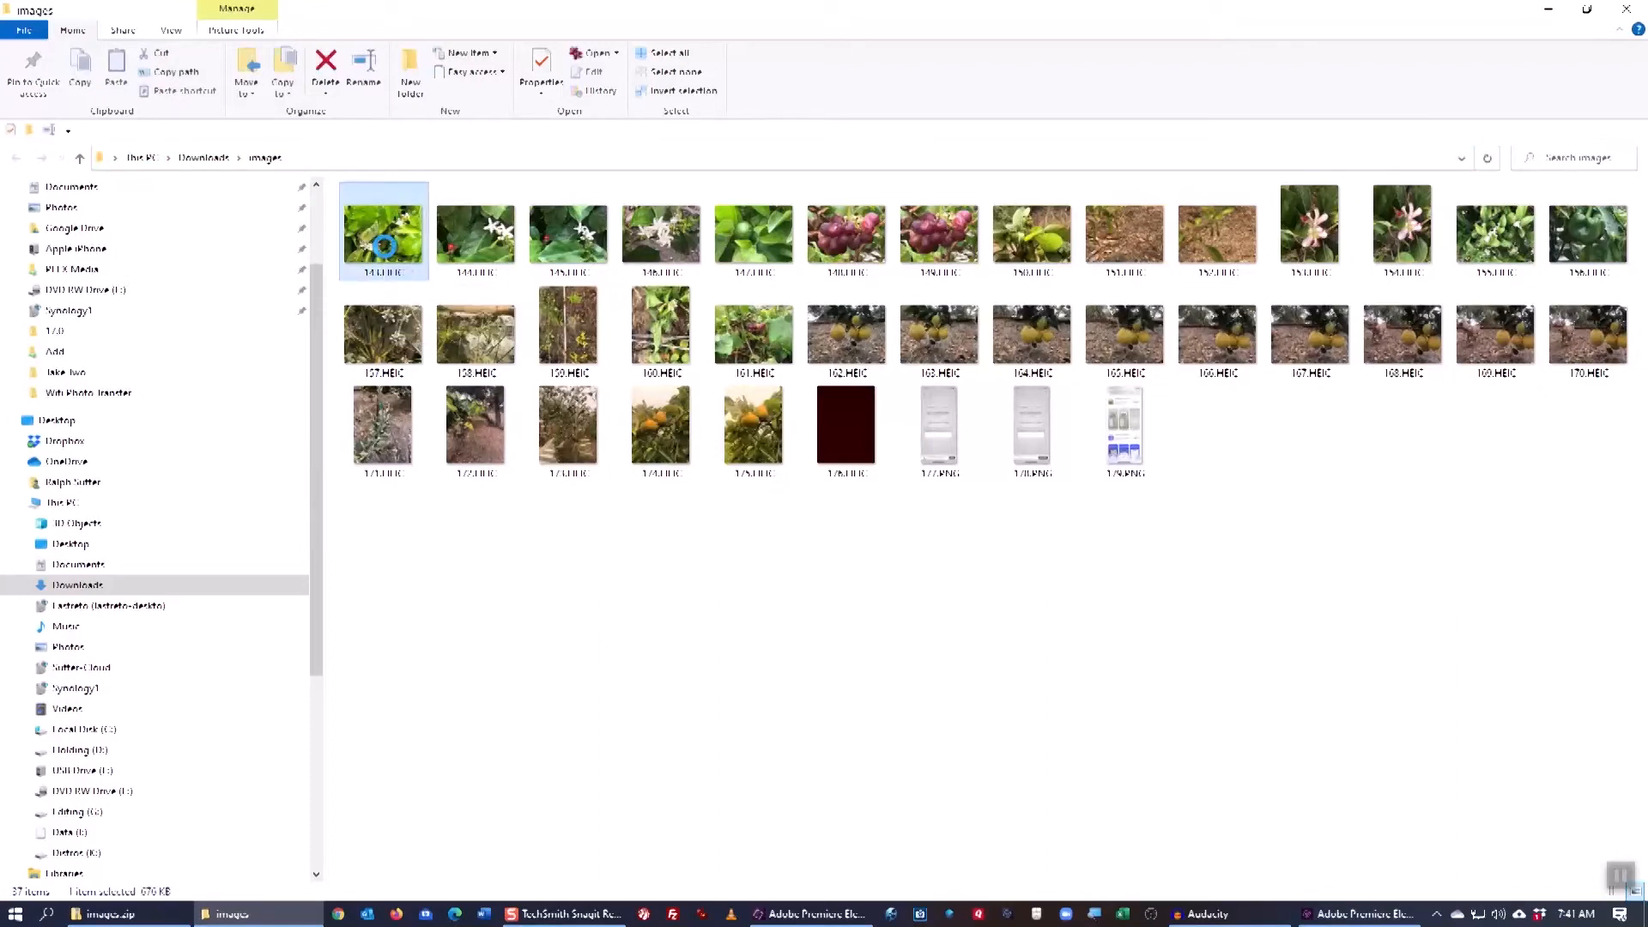
pyautogui.rightClick(383, 228)
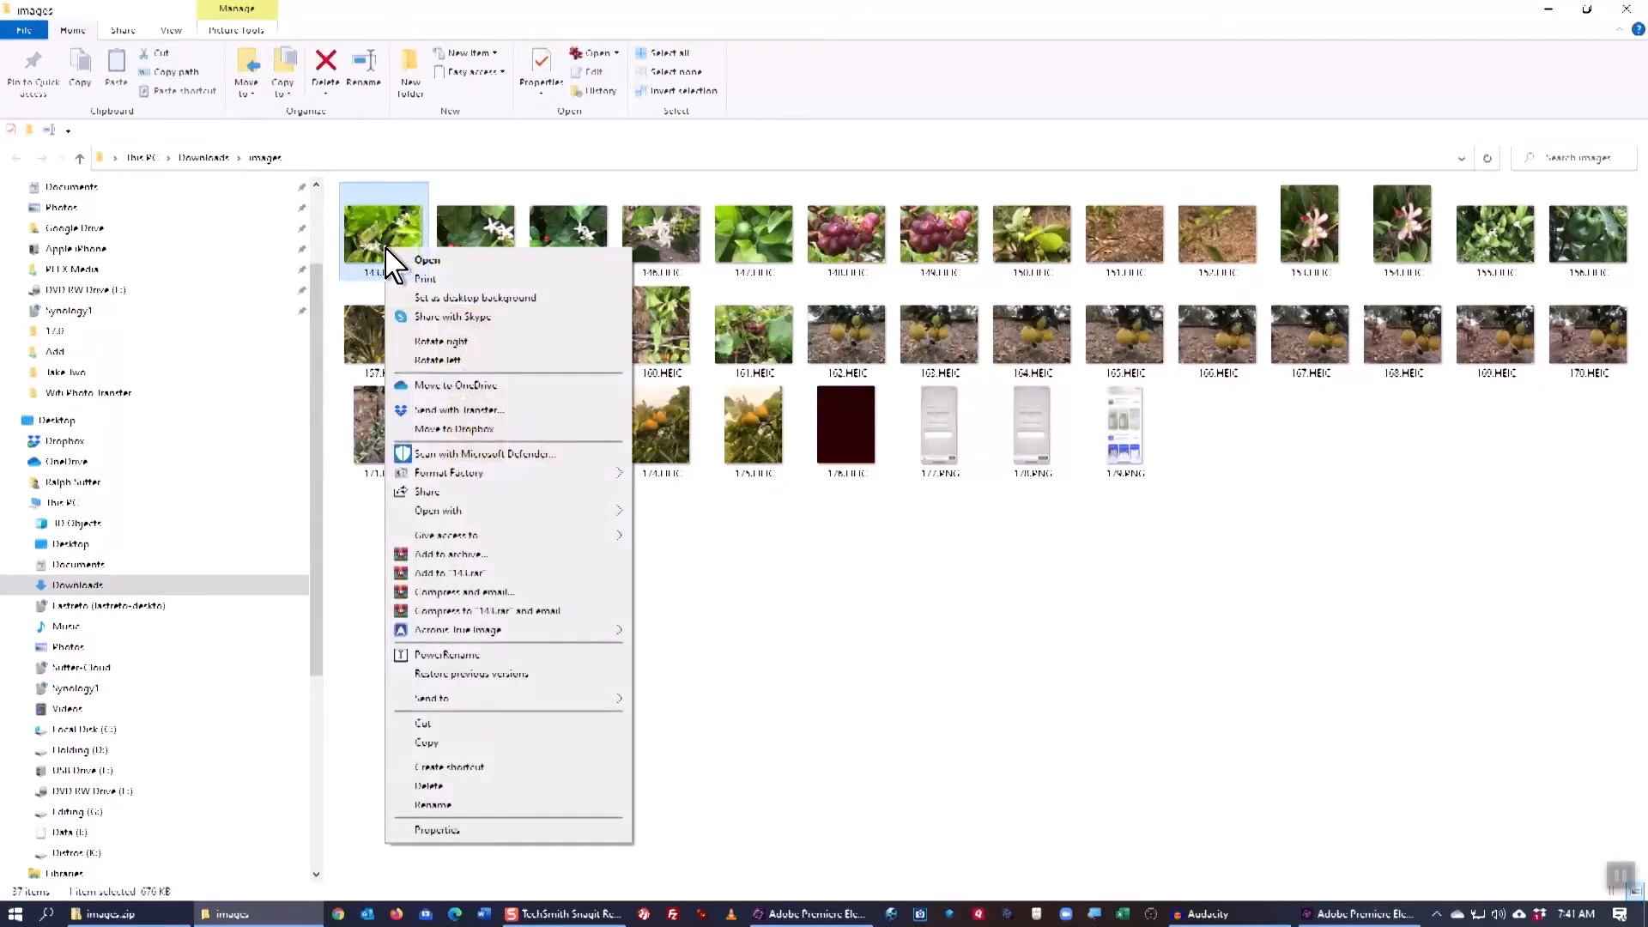
pyautogui.click(427, 259)
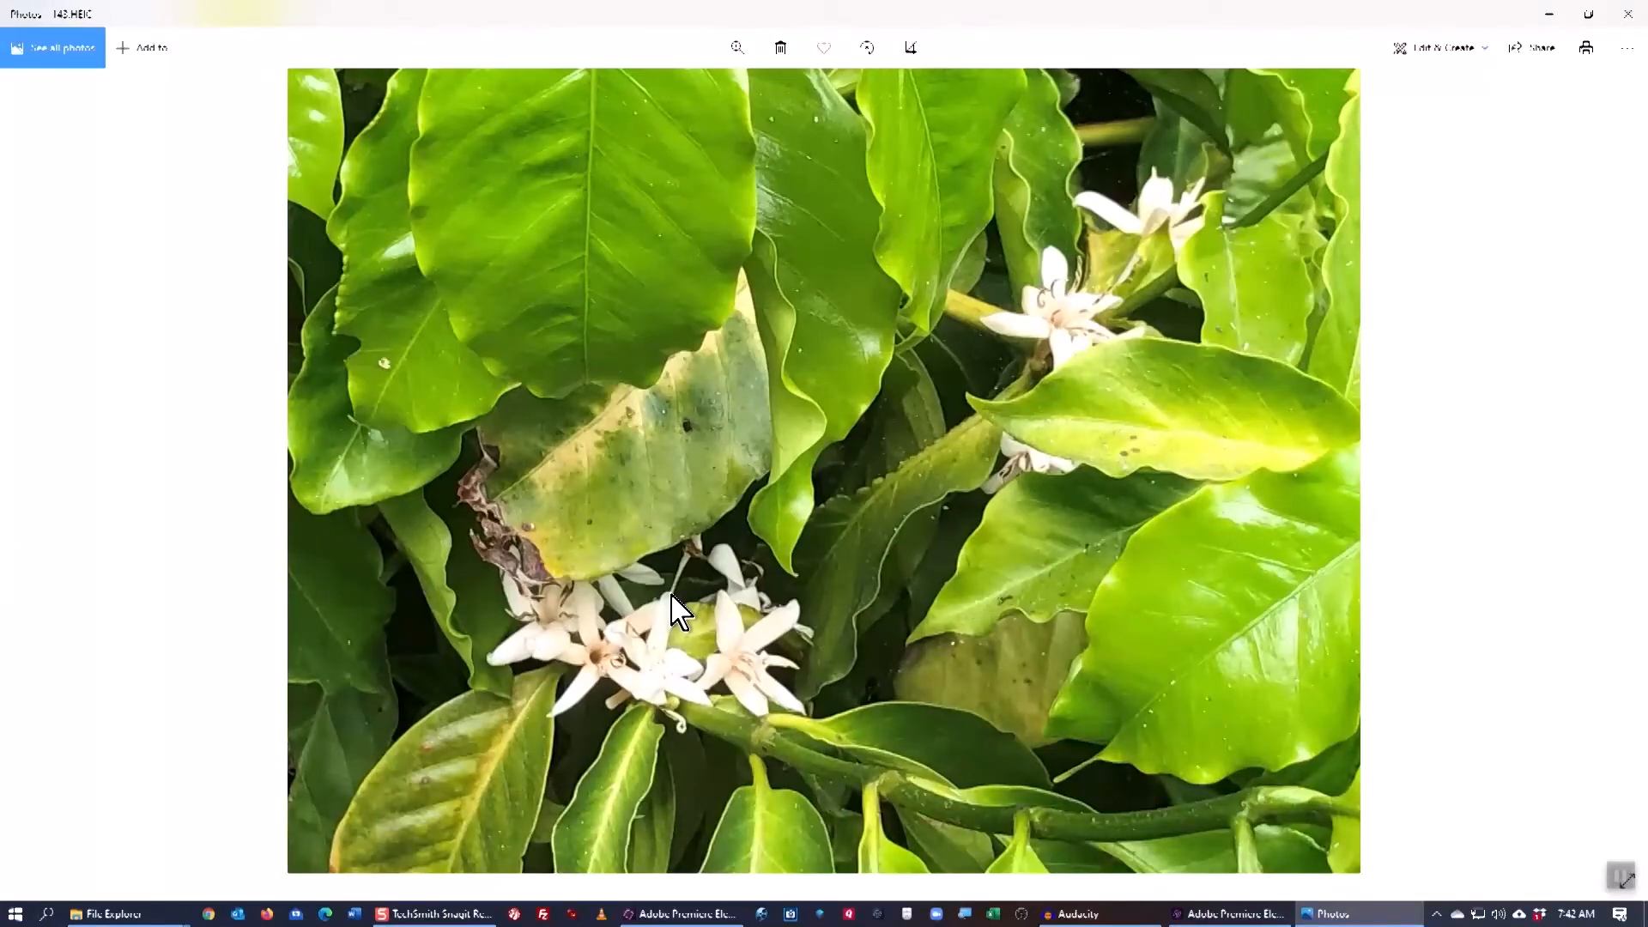
pyautogui.click(55, 48)
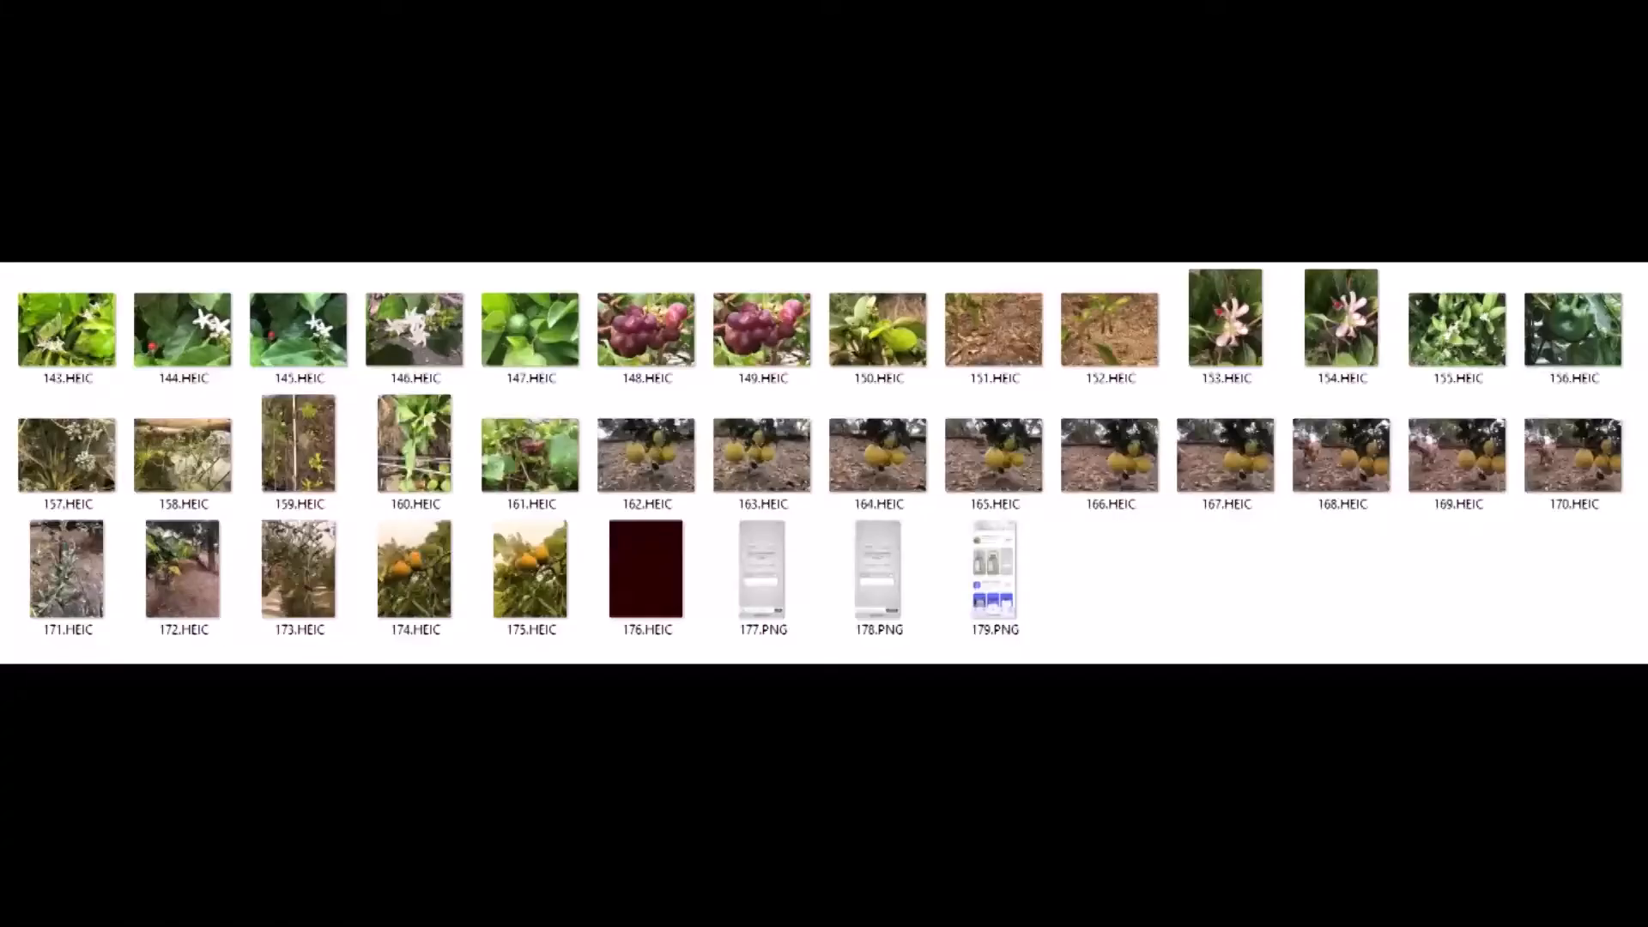